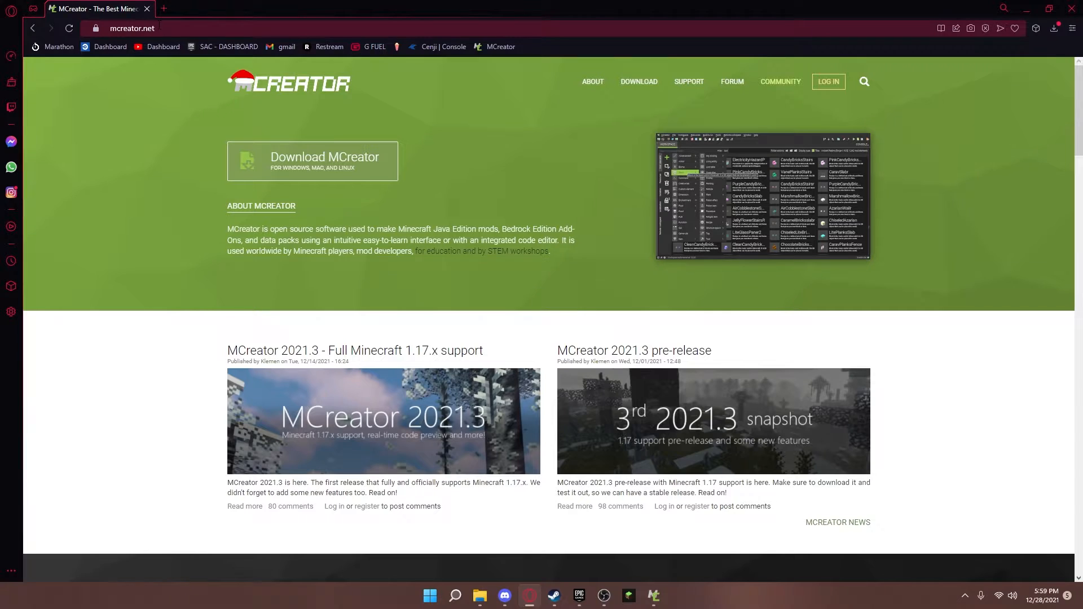
- Reach the MCreator download page in Opera GX, then minimize the browser to the desktop
click(639, 81)
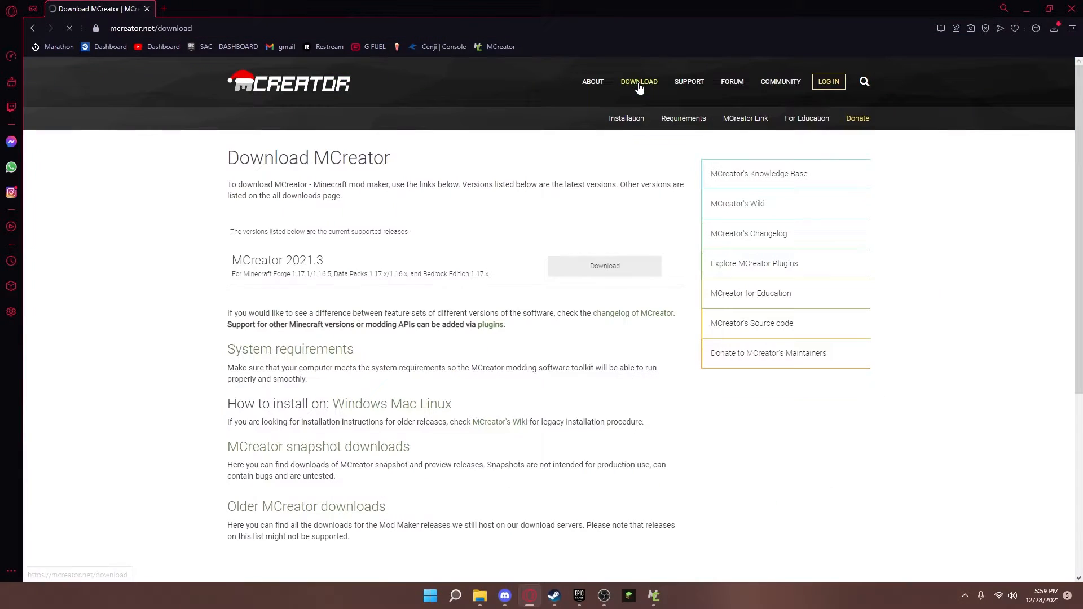
scroll(down, 3)
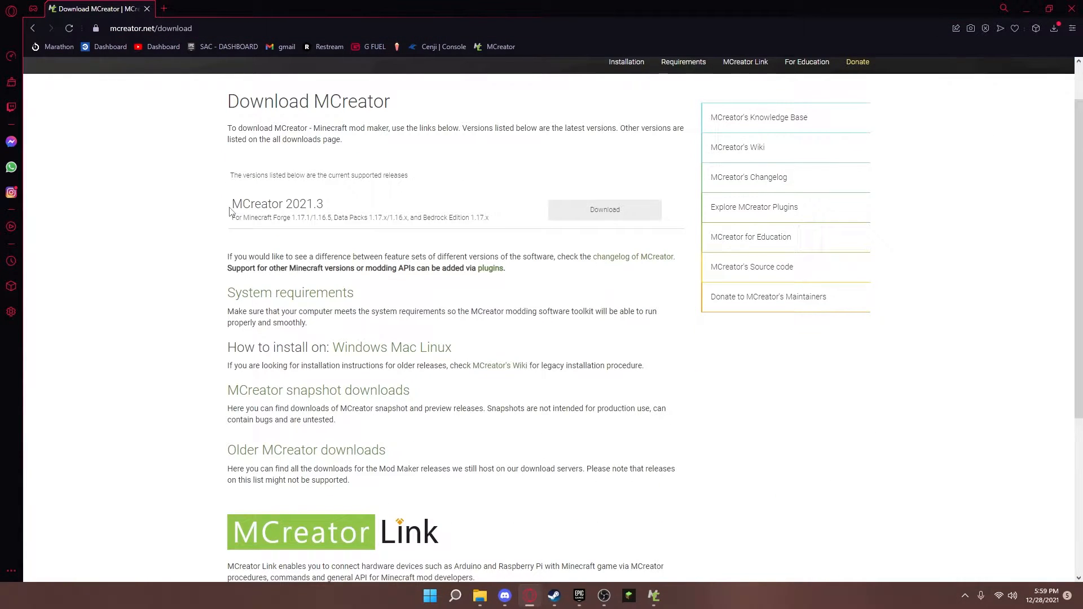
double_click(277, 203)
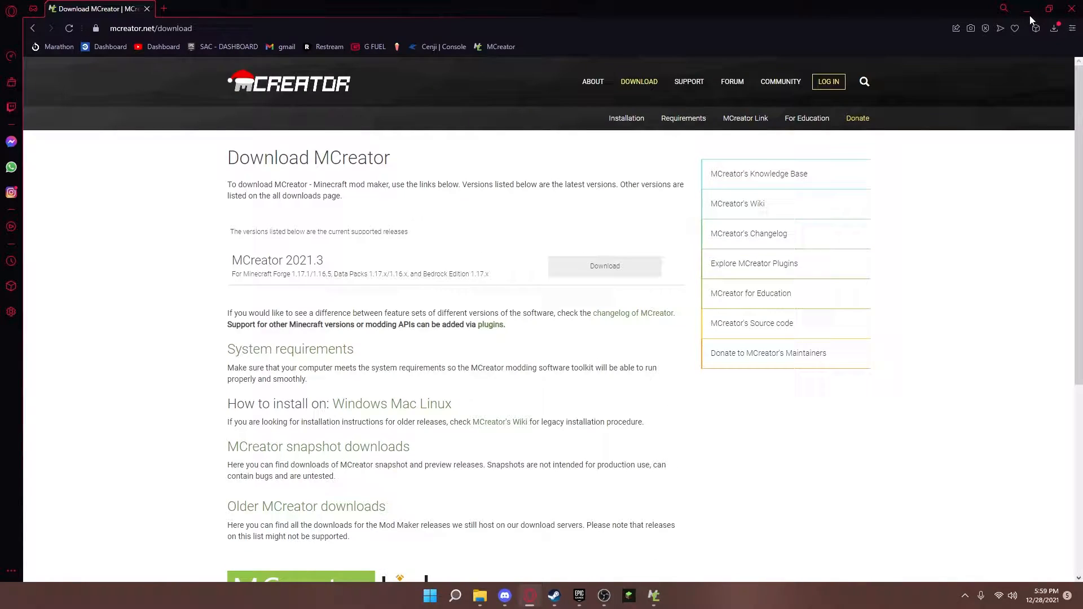
click(1029, 8)
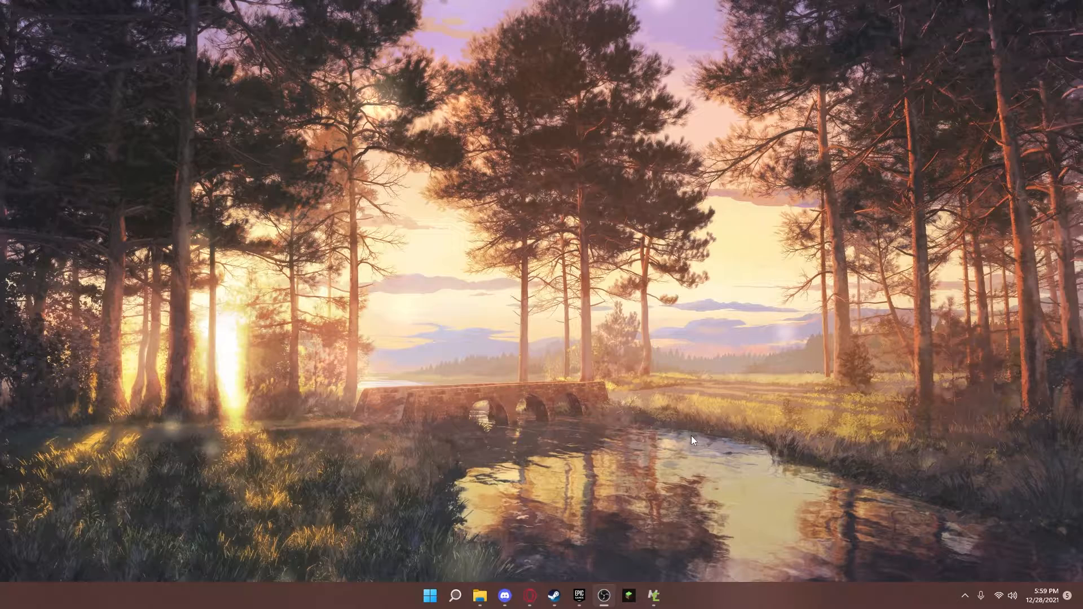
- Launch MCreator and create a new workspace named 'Cenjis Test Mod' with mod ID 'ctm'
click(652, 595)
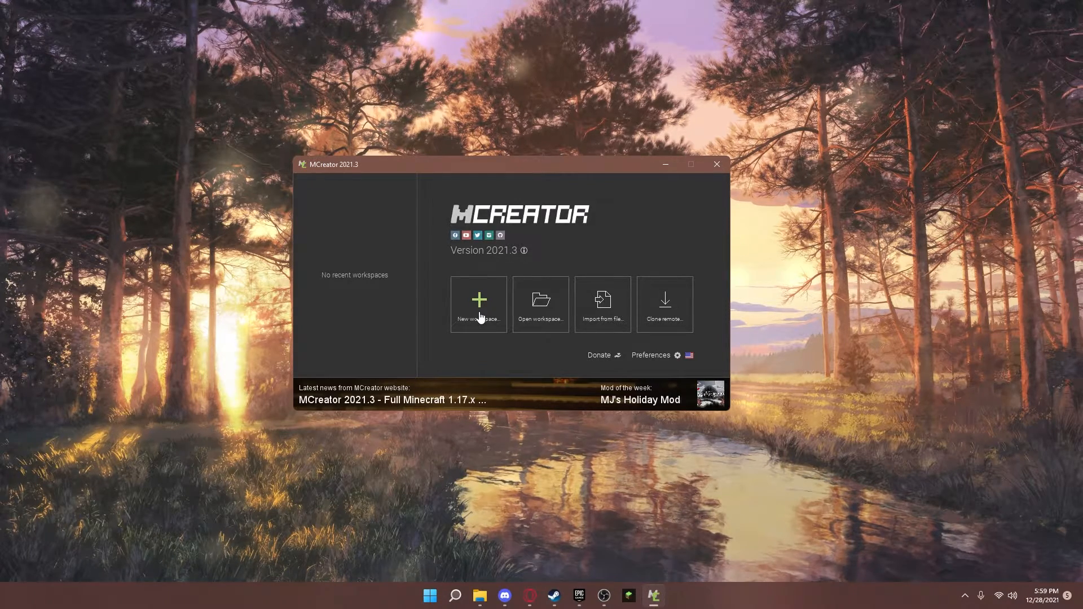
click(478, 303)
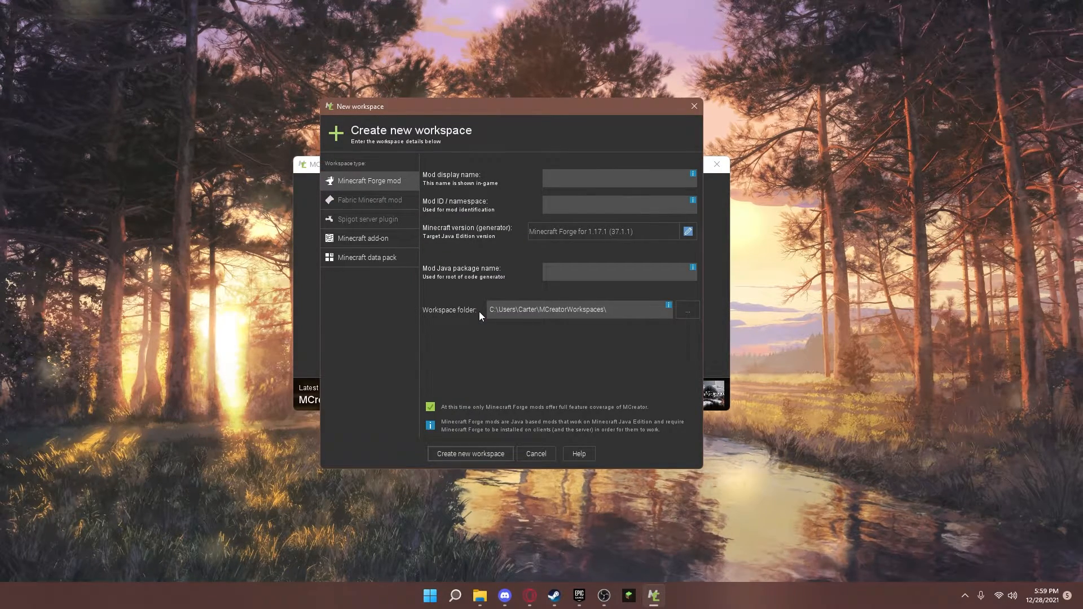
click(618, 177)
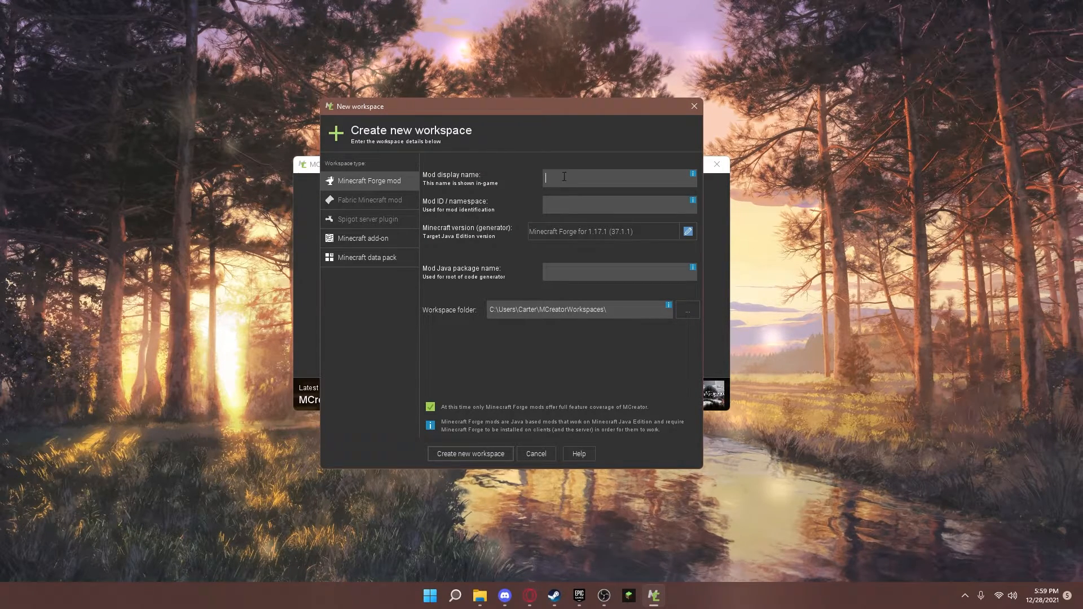
text(C)
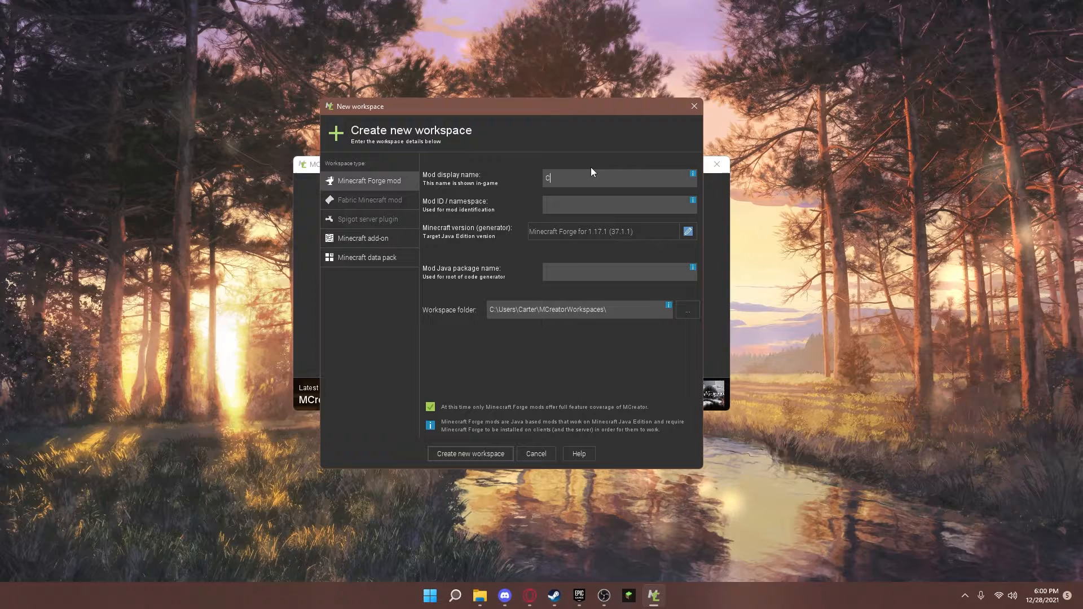
text(enjis Test Mod)
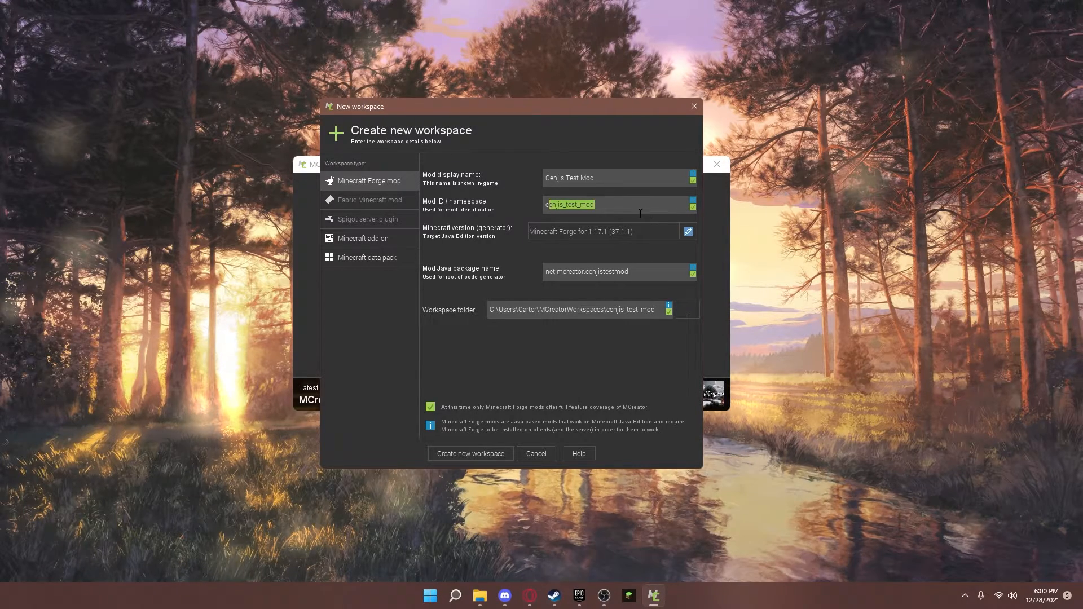
text(ctm)
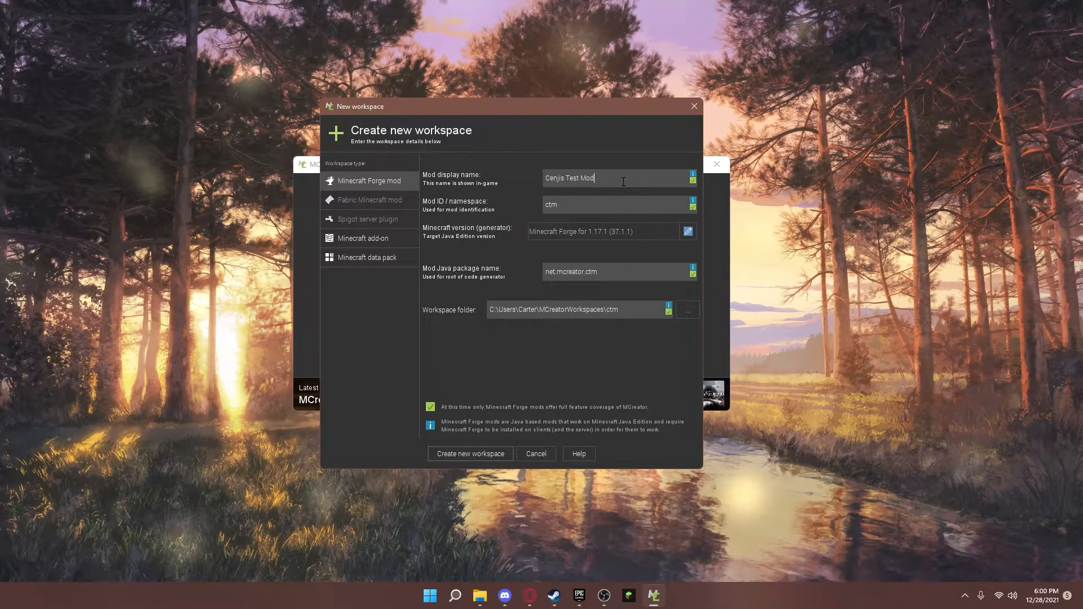
mouse_move(367, 211)
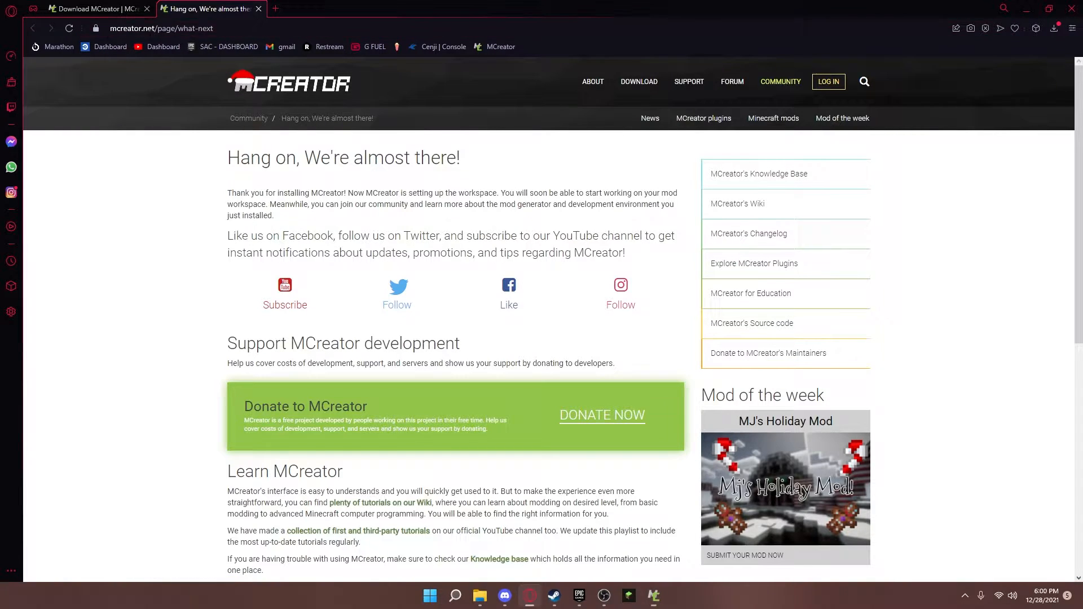
scroll(down, 3)
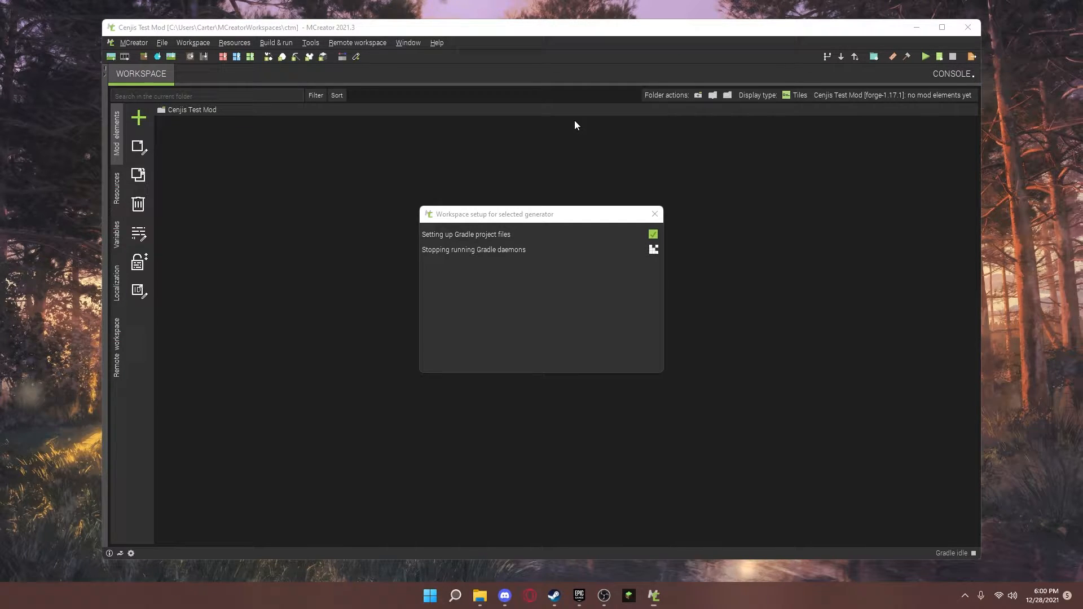
mouse_move(899, 256)
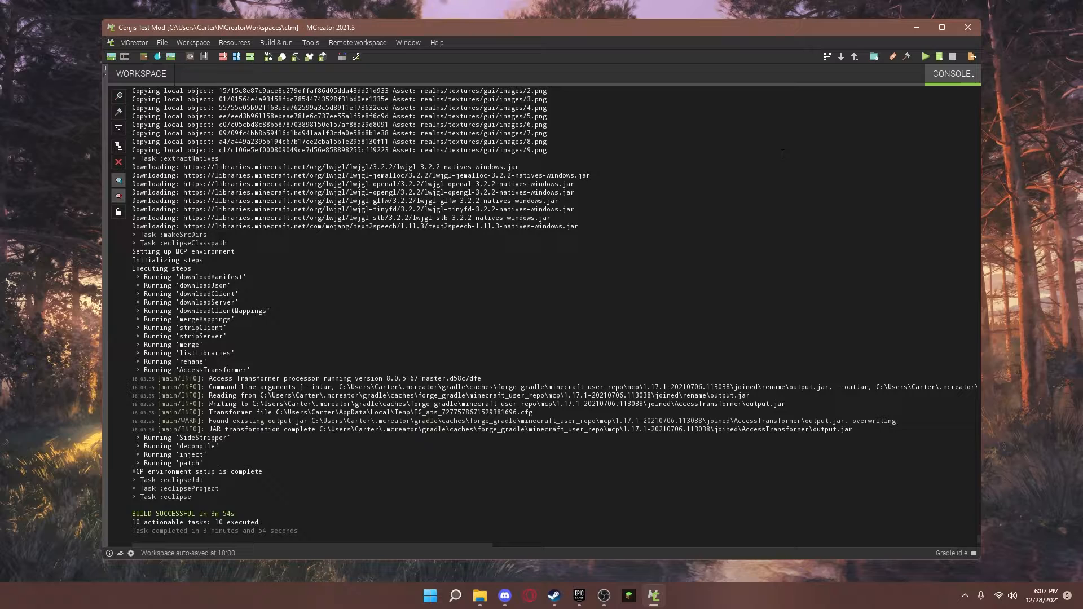
mouse_move(906, 57)
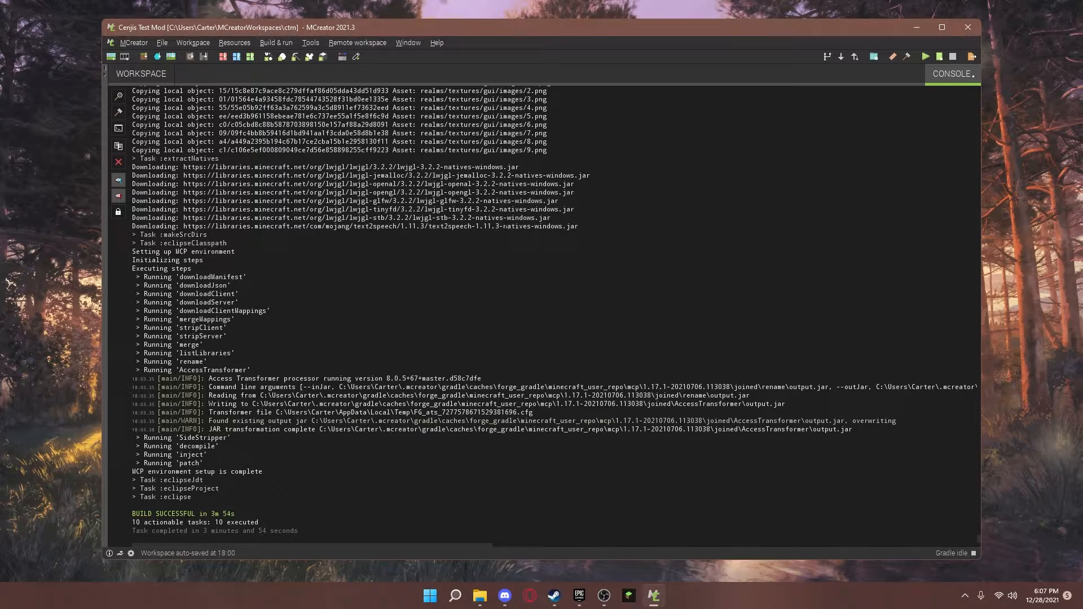
- Return to the workspace view after the Gradle setup finishes with BUILD SUCCESSFUL
click(140, 74)
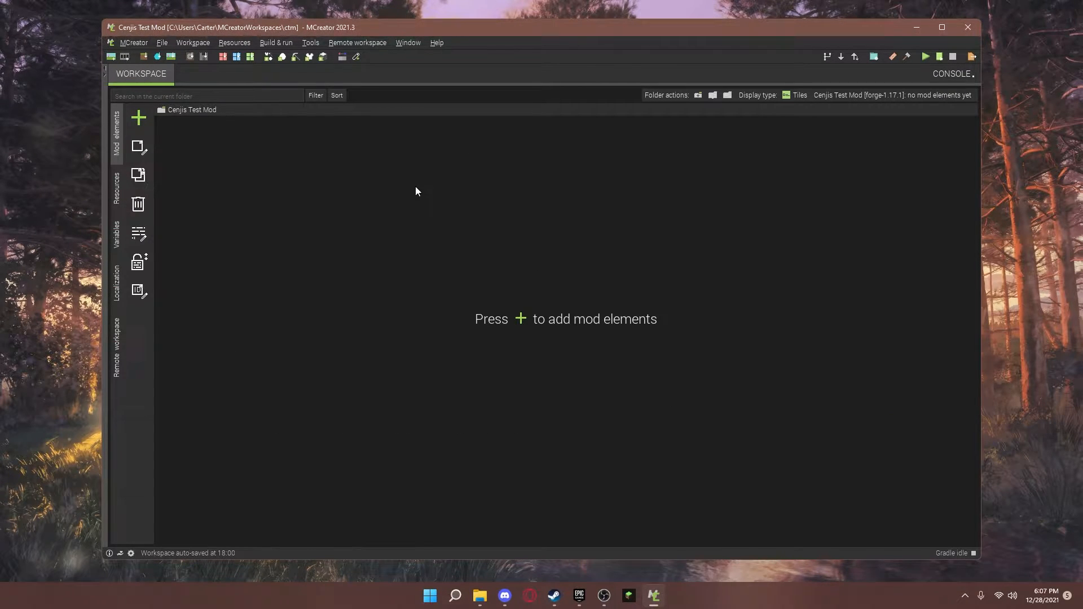
- Maximize the MCreator window and browse the list of addable mod element types, then close it
click(941, 27)
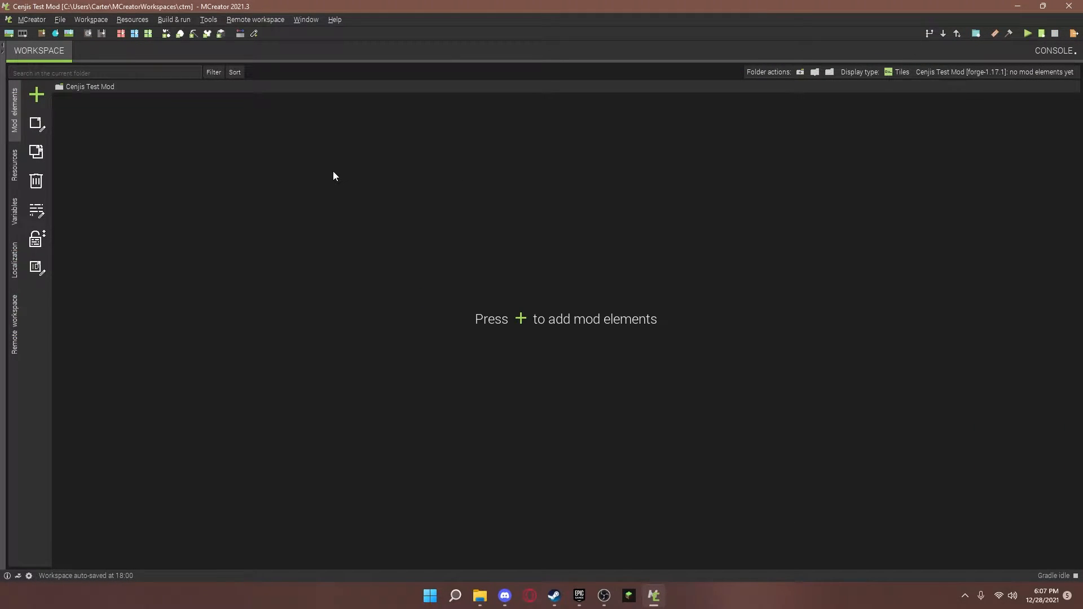
click(36, 95)
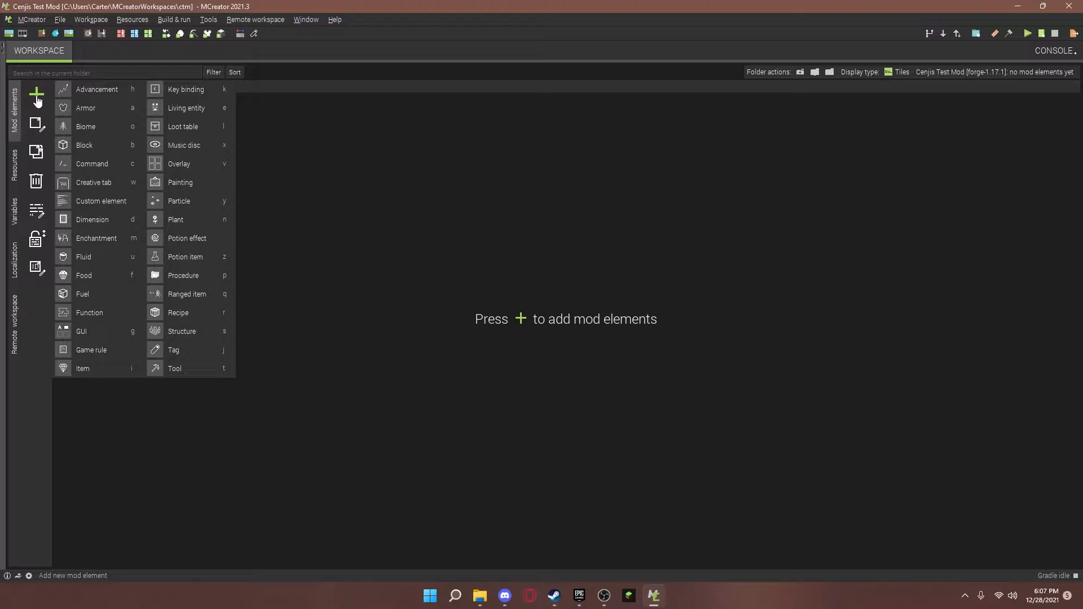
mouse_move(94, 183)
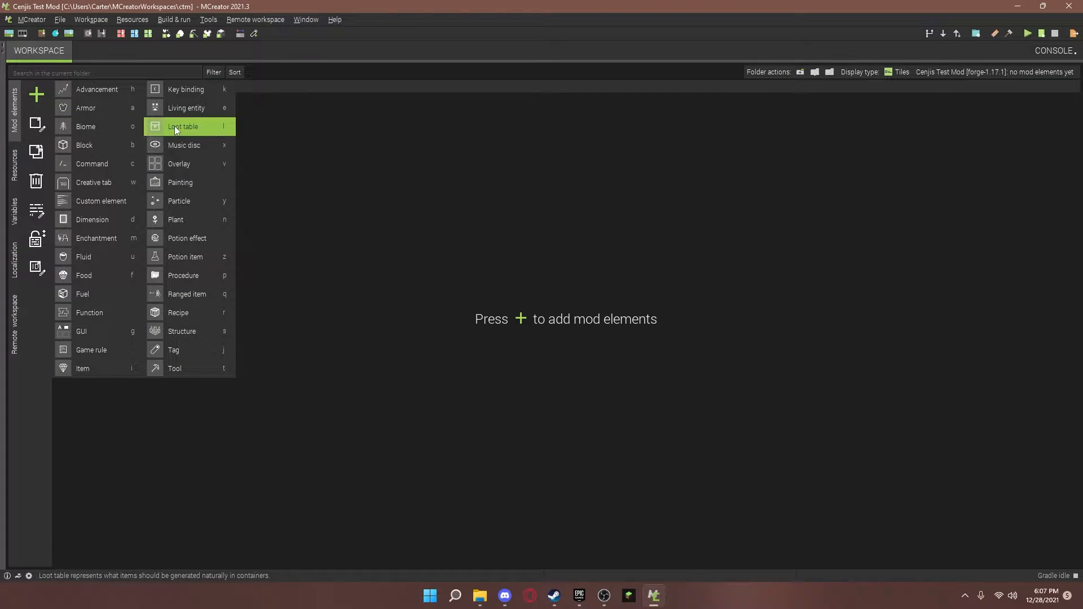
mouse_move(174, 367)
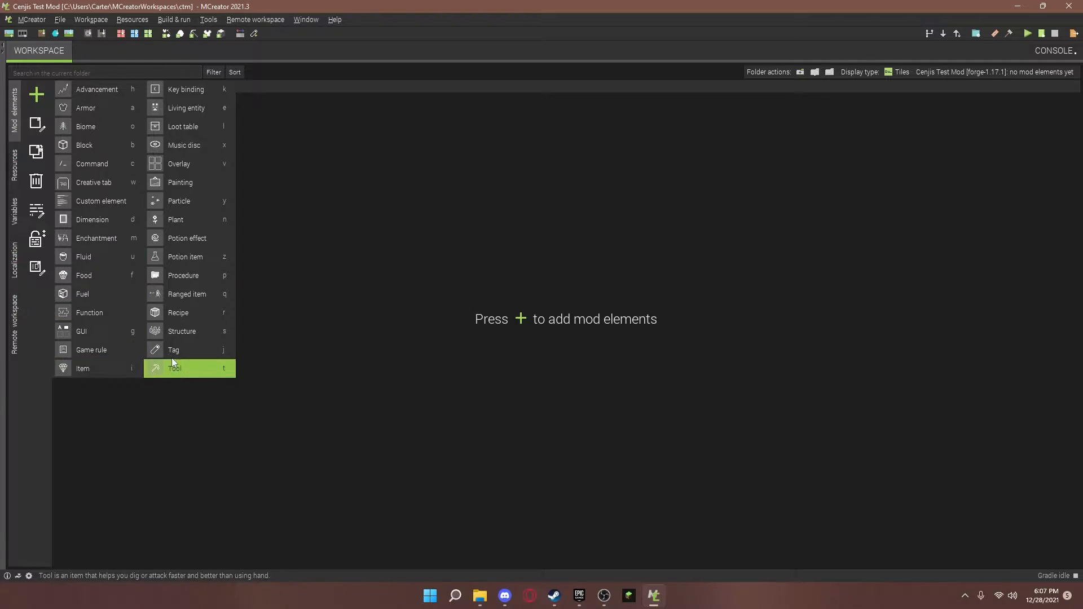
mouse_move(37, 94)
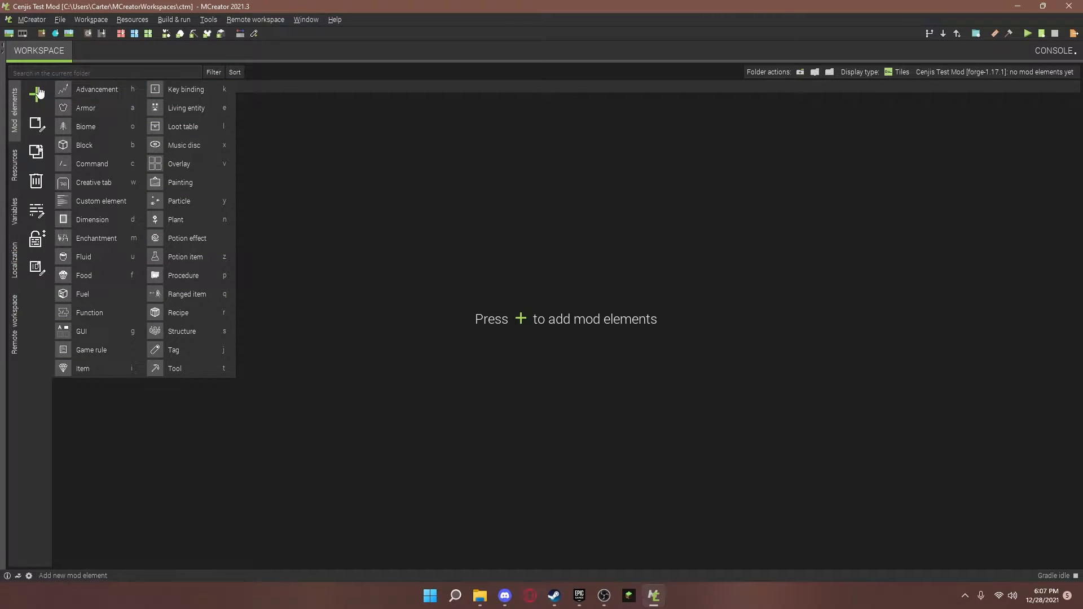
click(36, 95)
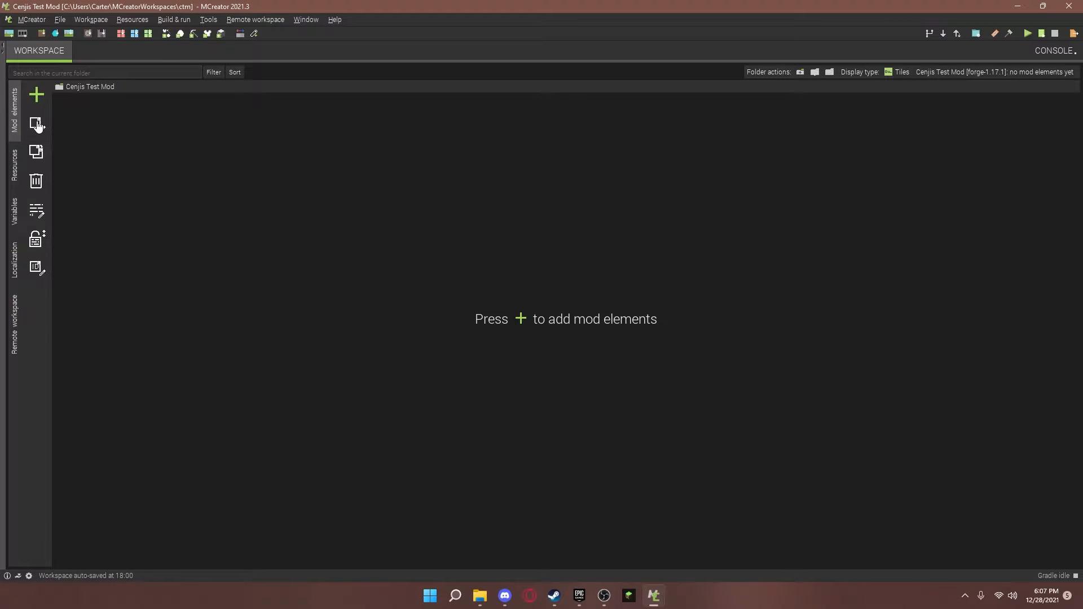
mouse_move(36, 153)
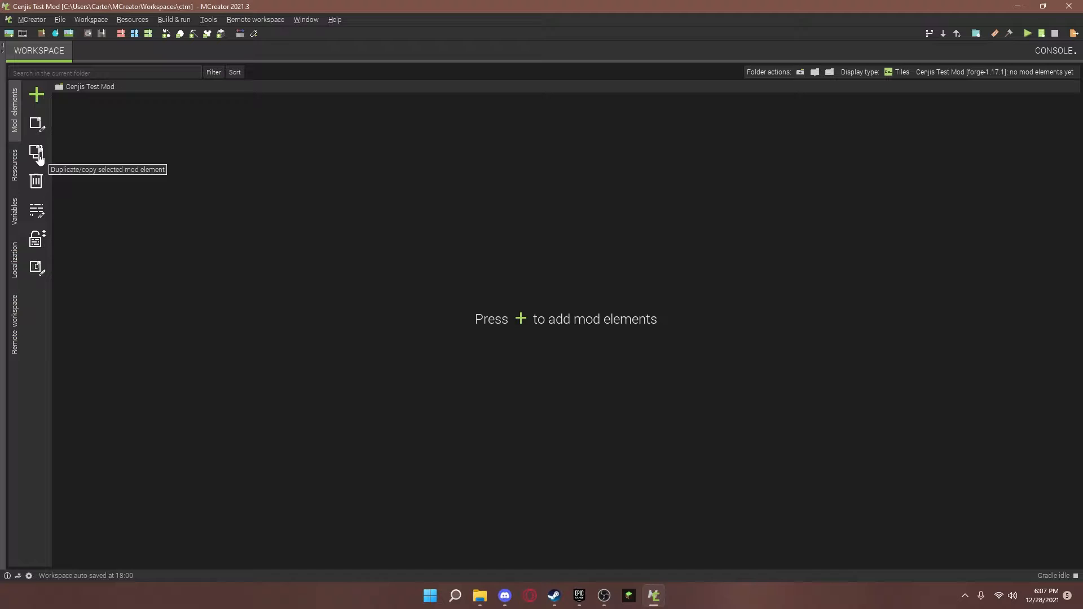
mouse_move(72, 163)
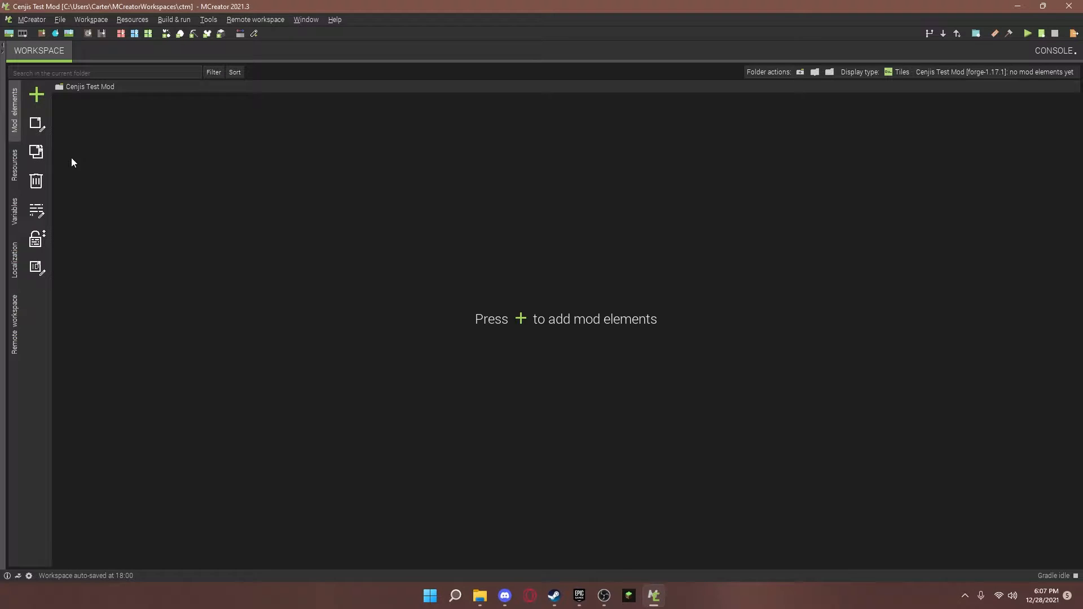
mouse_move(35, 181)
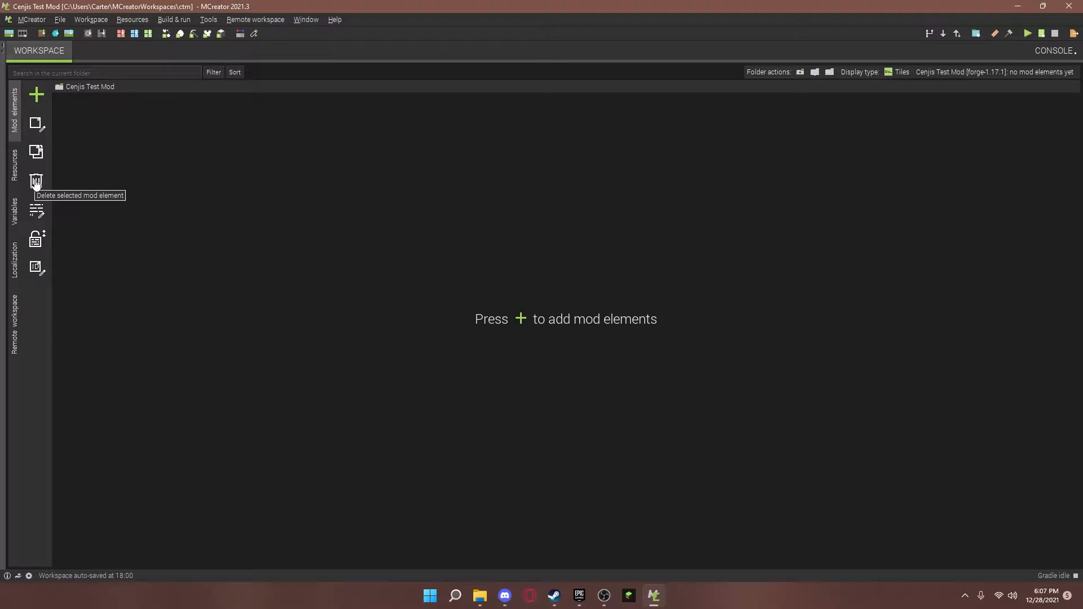
mouse_move(45, 305)
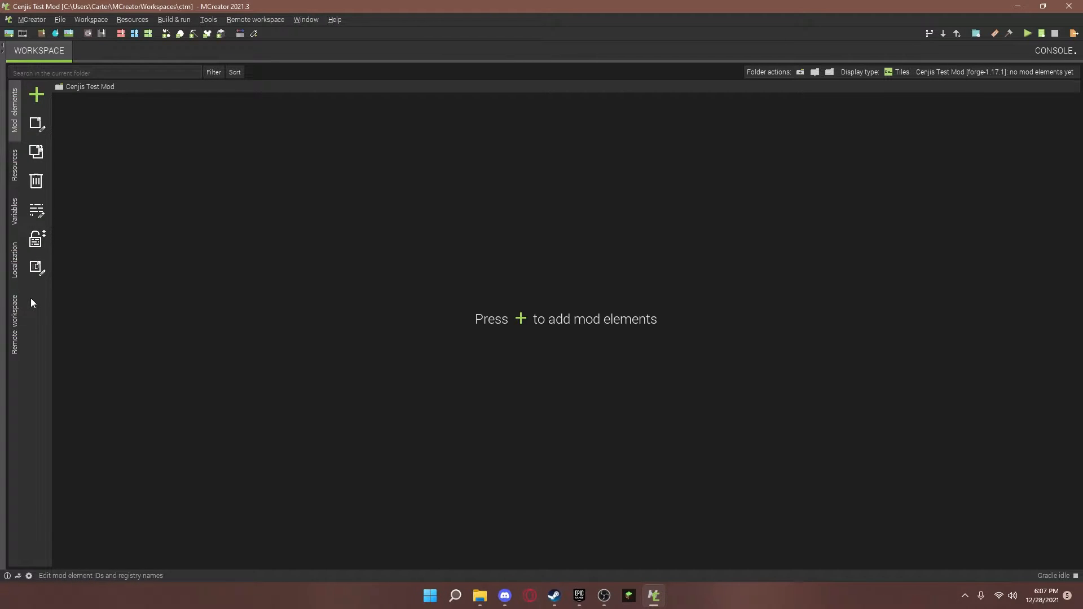
mouse_move(37, 209)
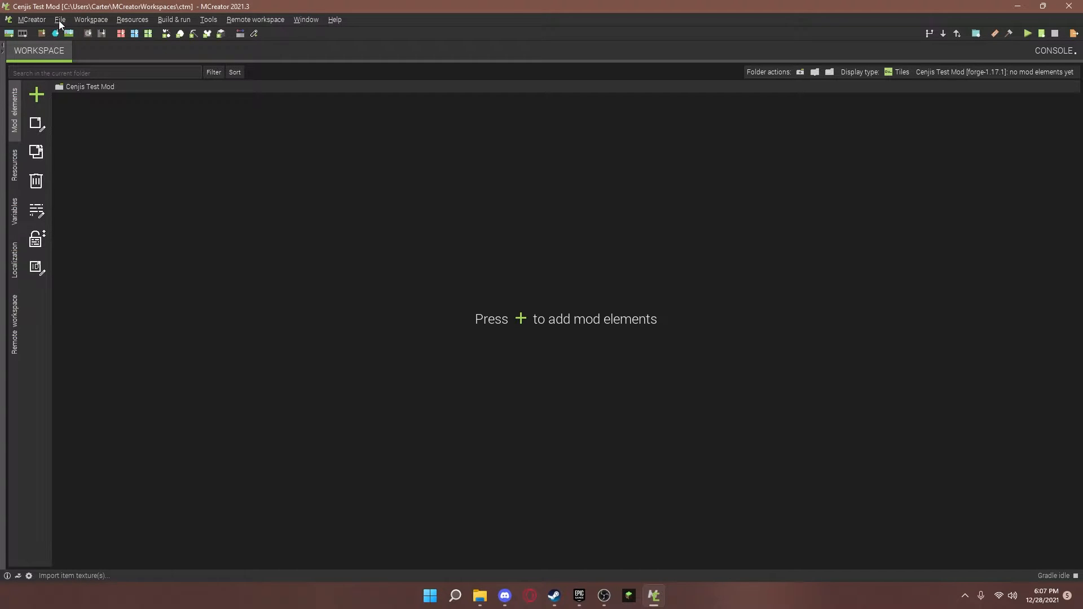
- In Preferences > User interface, change the accent colour to blue (51,153,255)
click(60, 19)
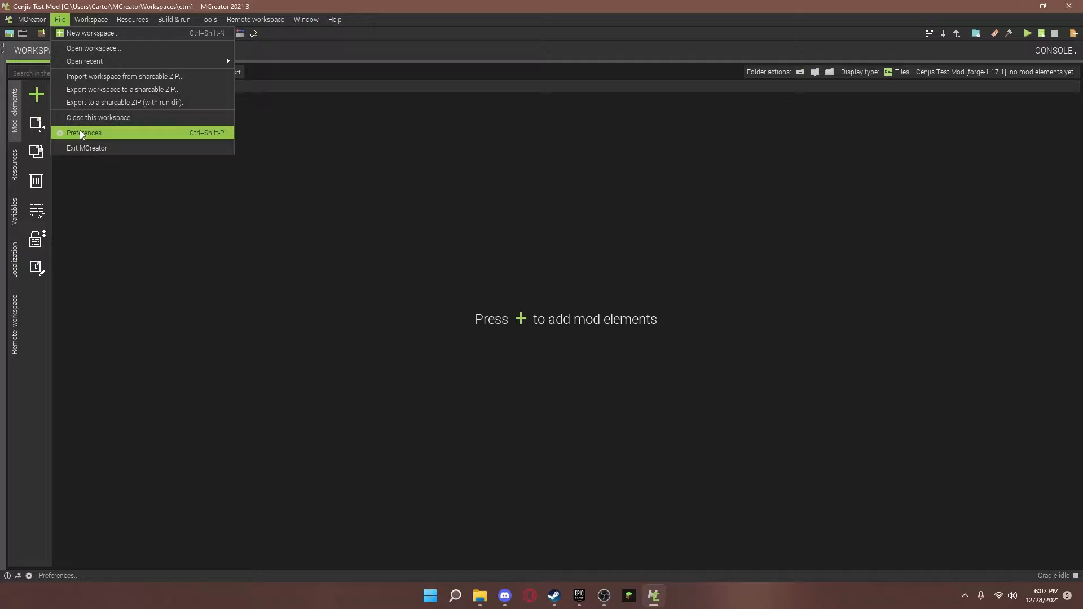
click(85, 133)
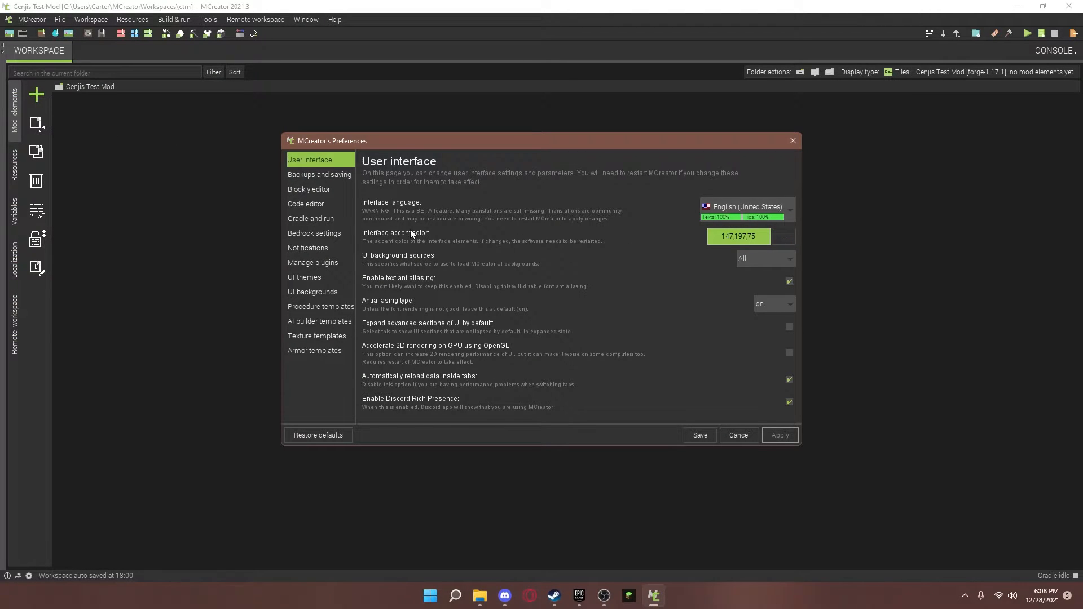
click(783, 236)
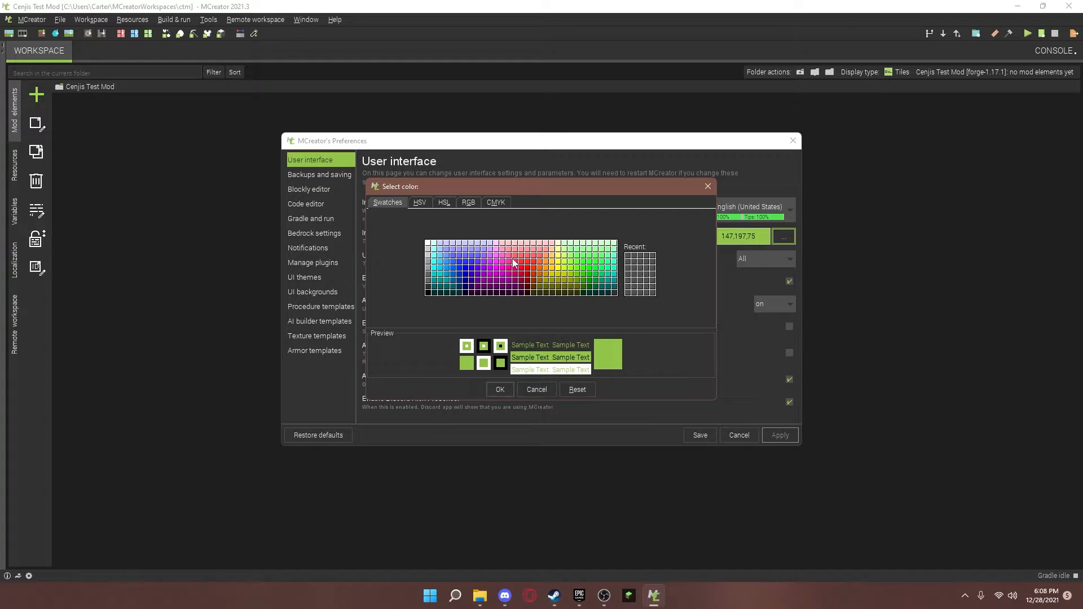
click(465, 269)
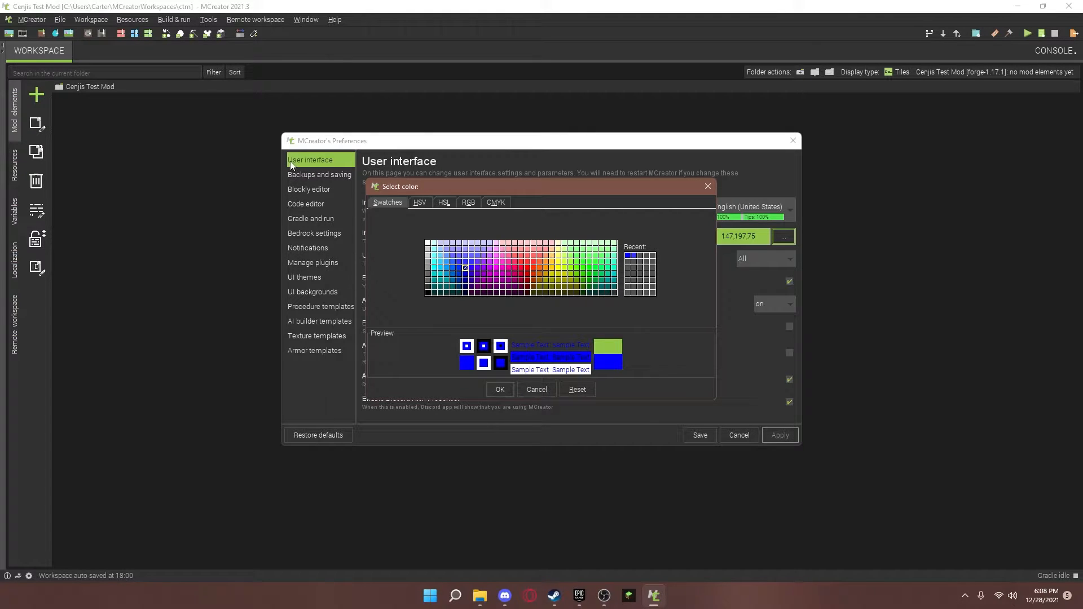
click(434, 265)
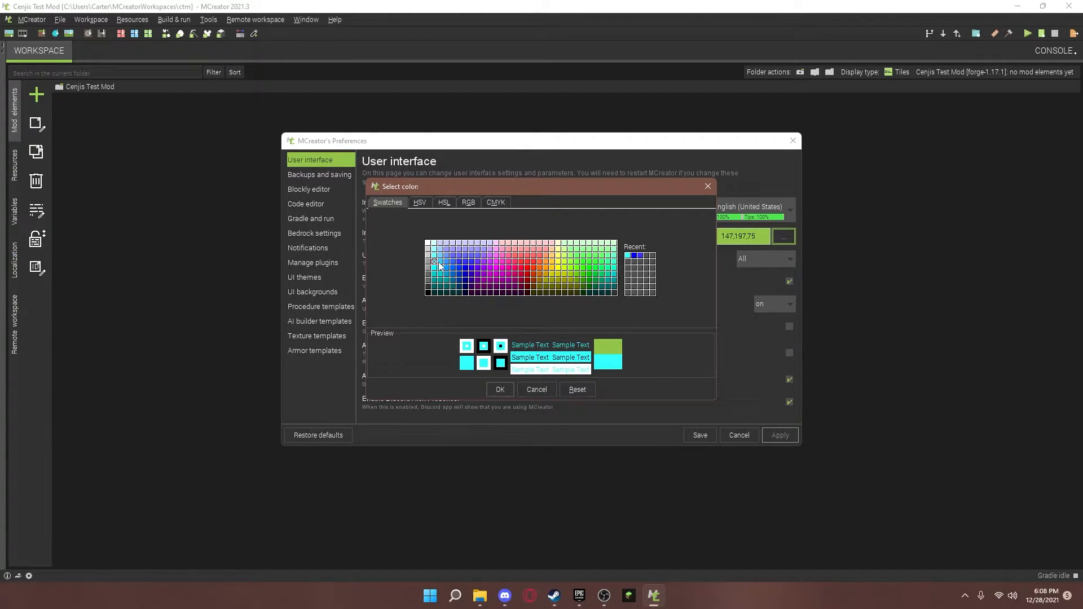
click(445, 263)
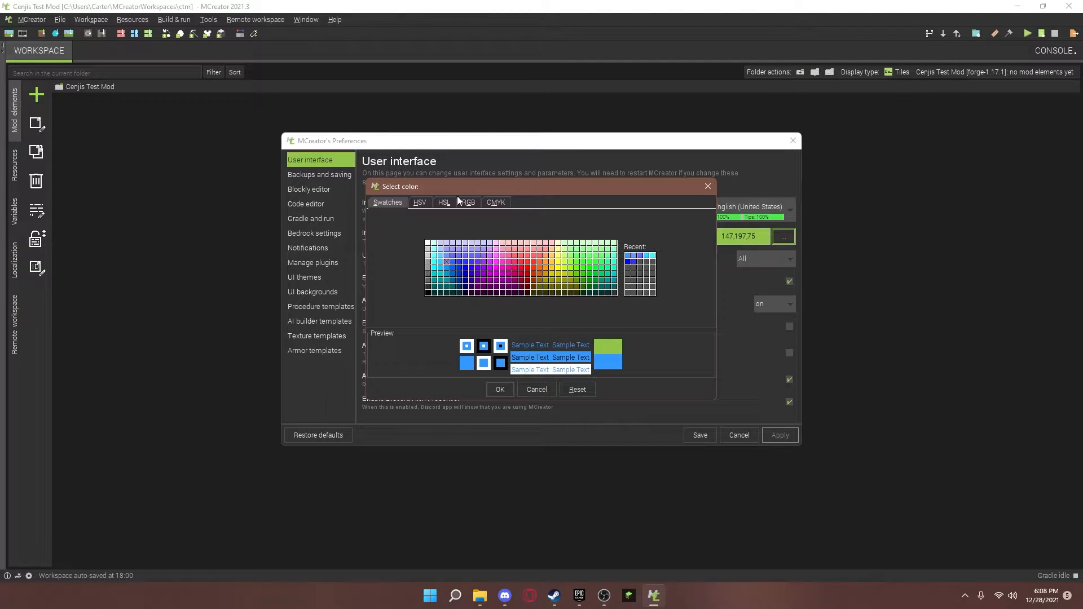
click(499, 389)
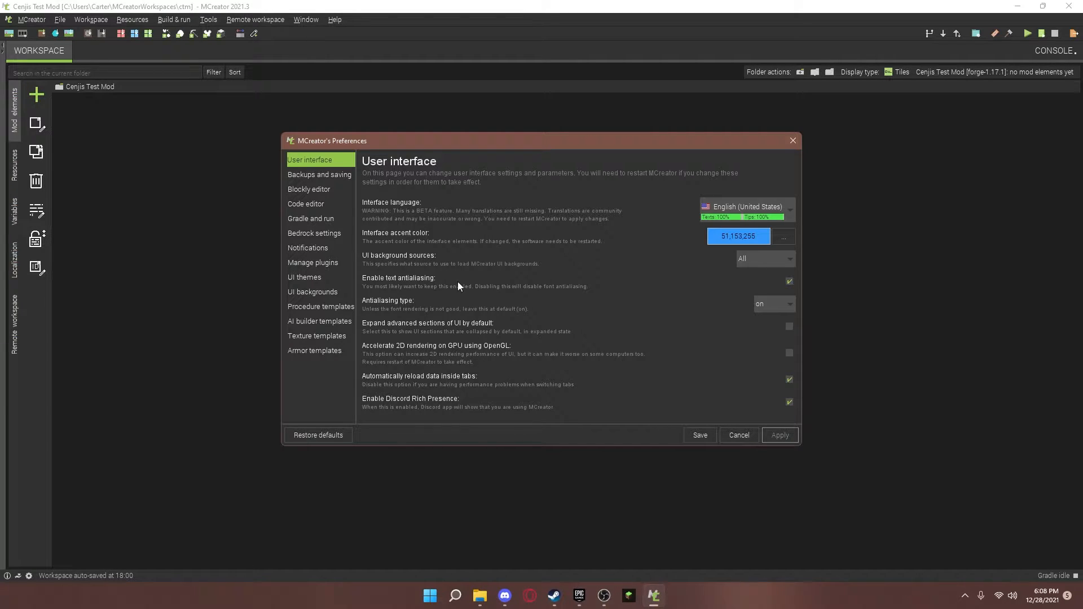
mouse_move(507, 303)
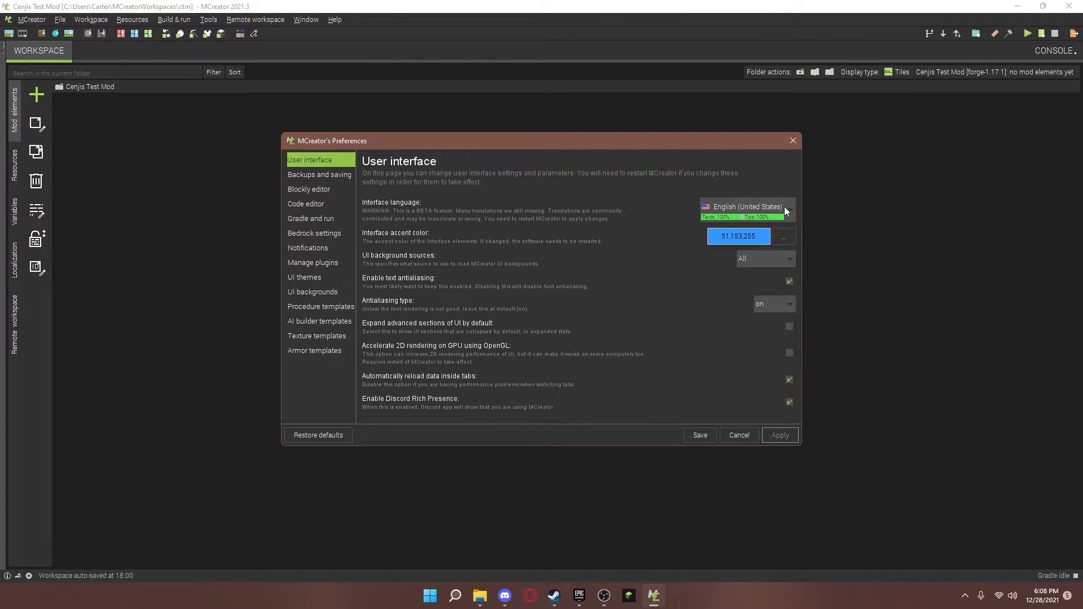
- Keep English (United States) as the interface language
click(784, 211)
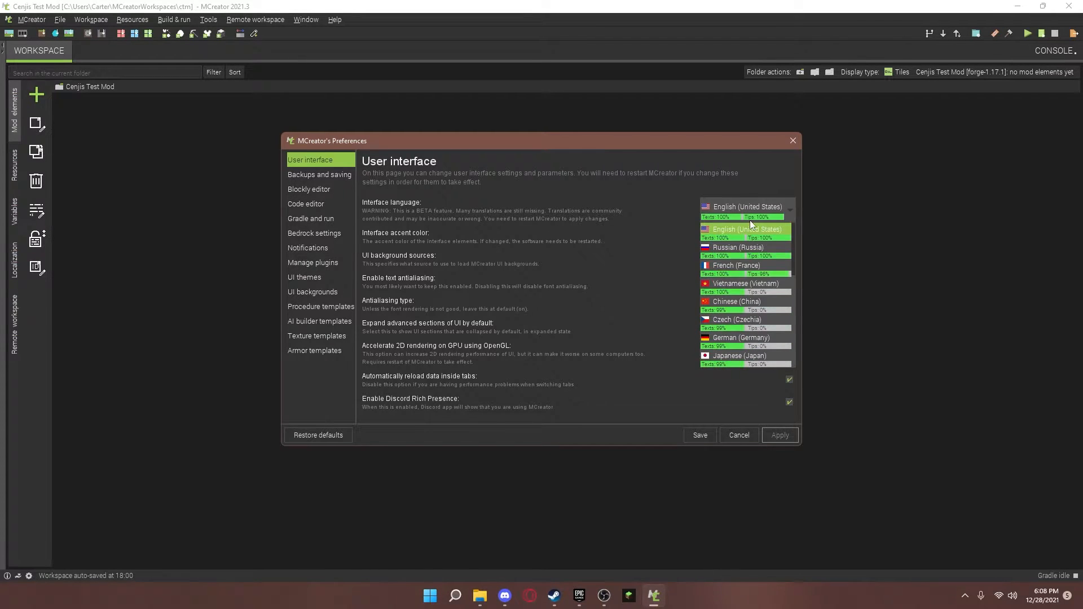
click(746, 229)
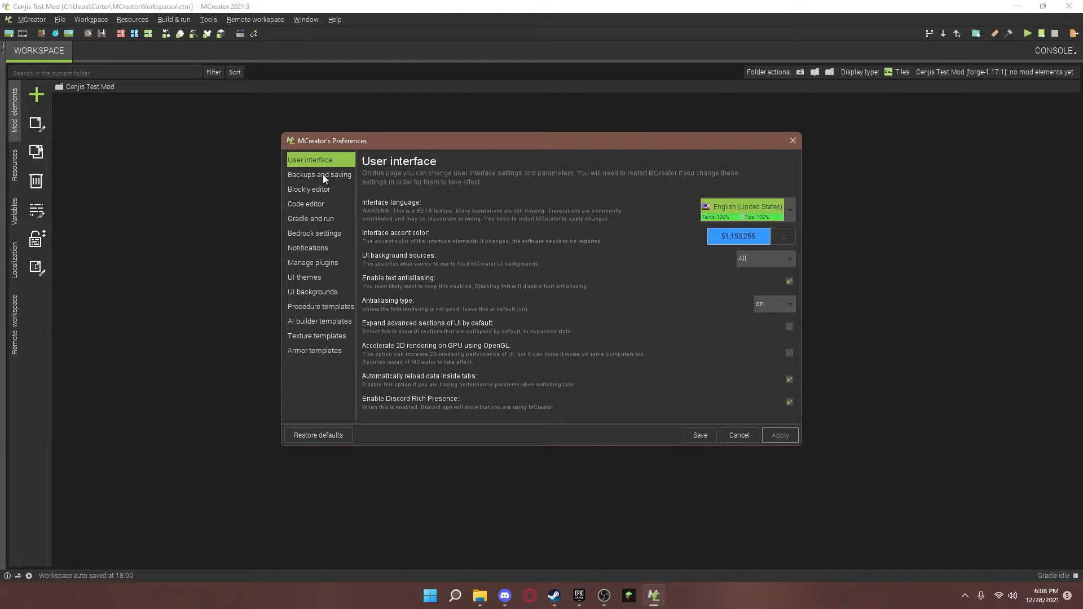
- In Backups and saving, set the automatic backup interval to 3 minutes and apply it
click(319, 174)
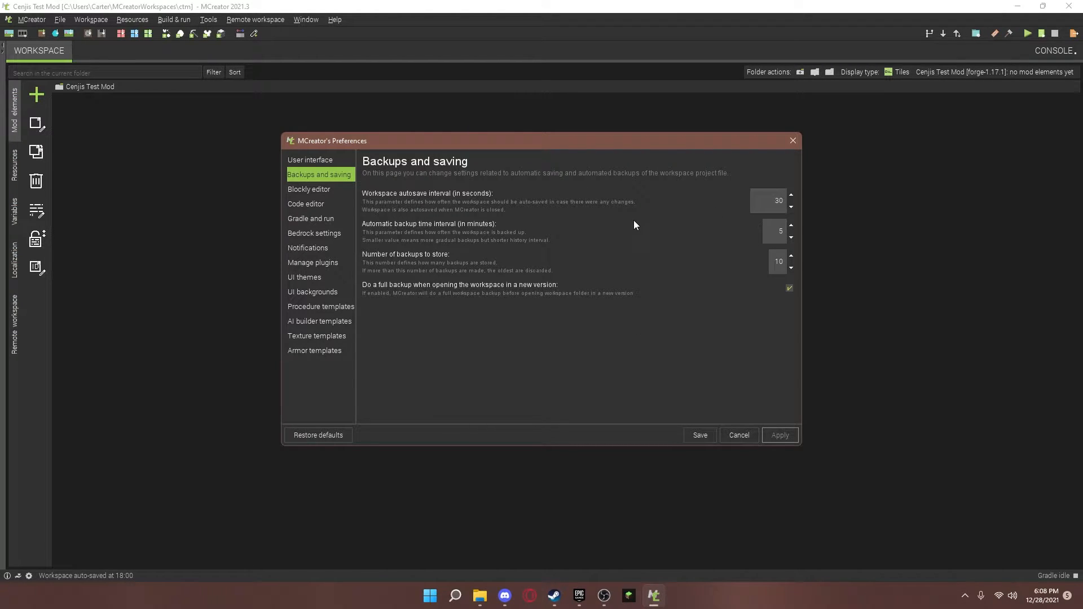
mouse_move(725, 272)
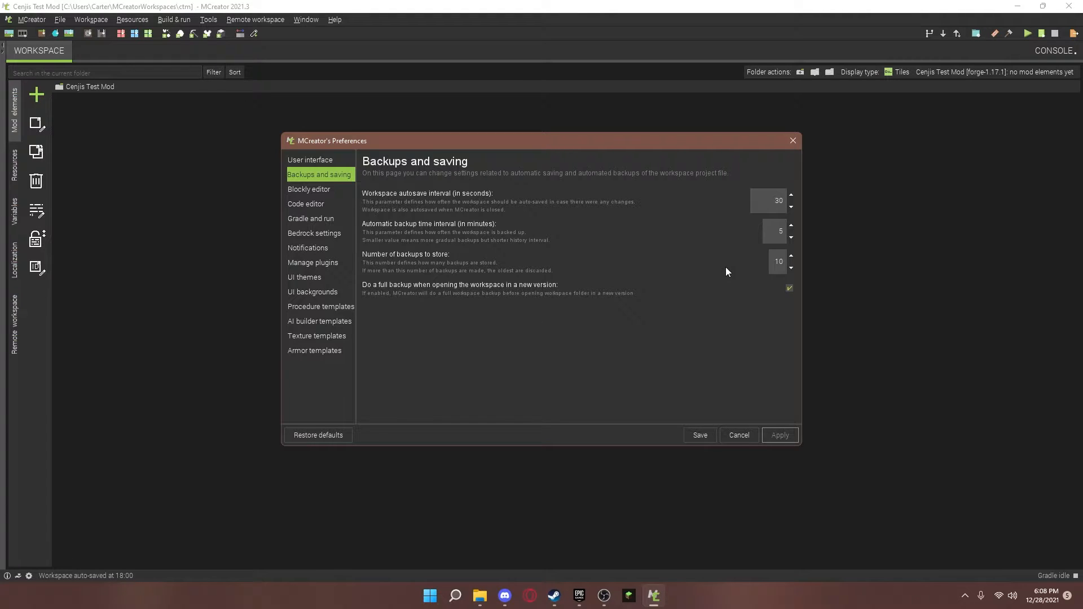
mouse_move(482, 225)
text(3)
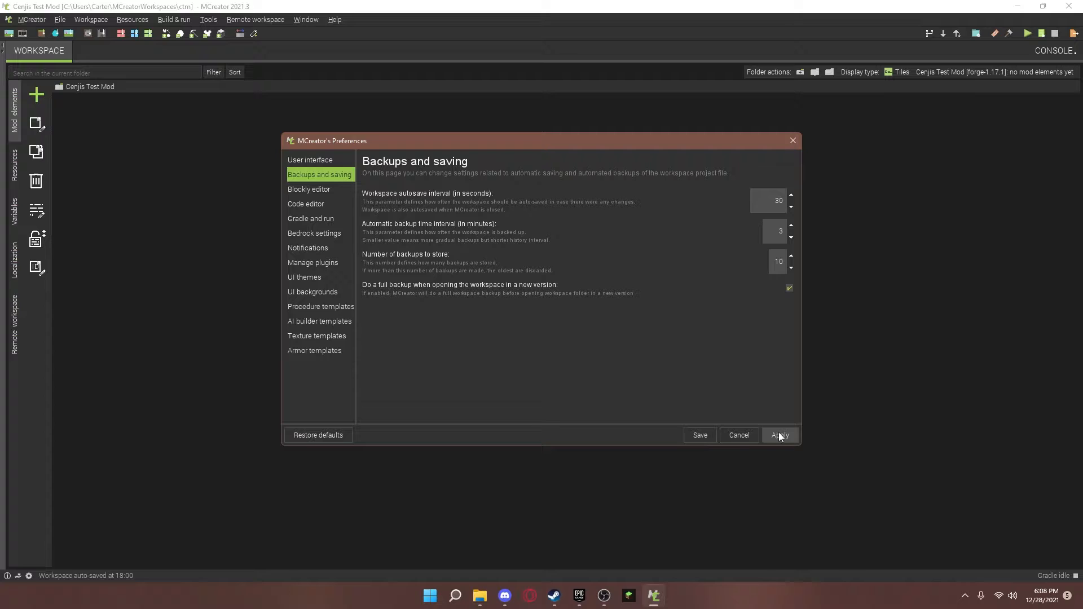
click(780, 436)
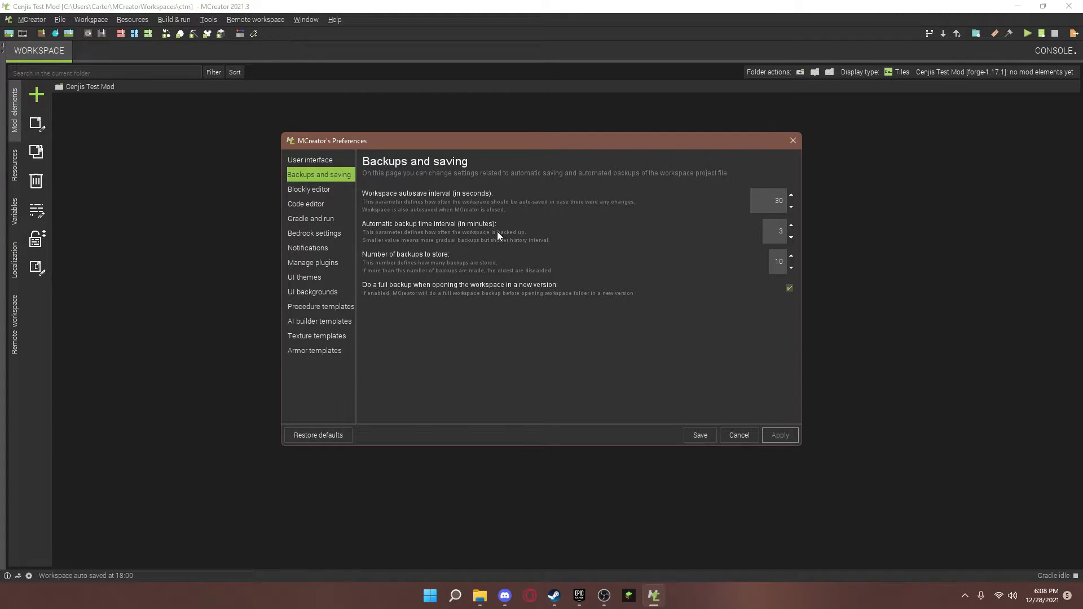
- Look through the Blockly editor and Code editor pages, ending on Gradle and run settings
click(308, 190)
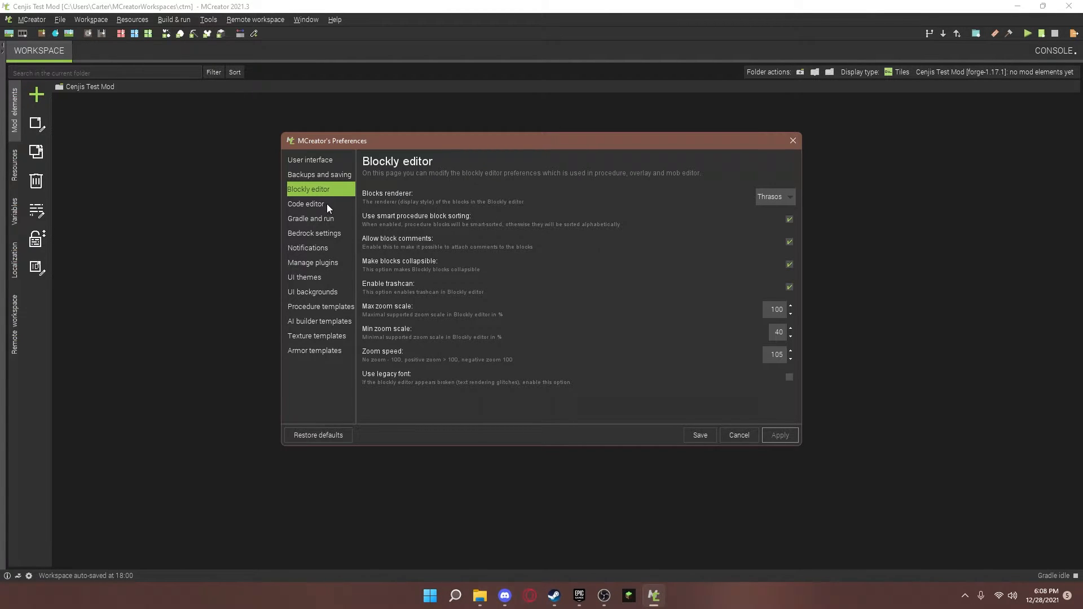
click(305, 204)
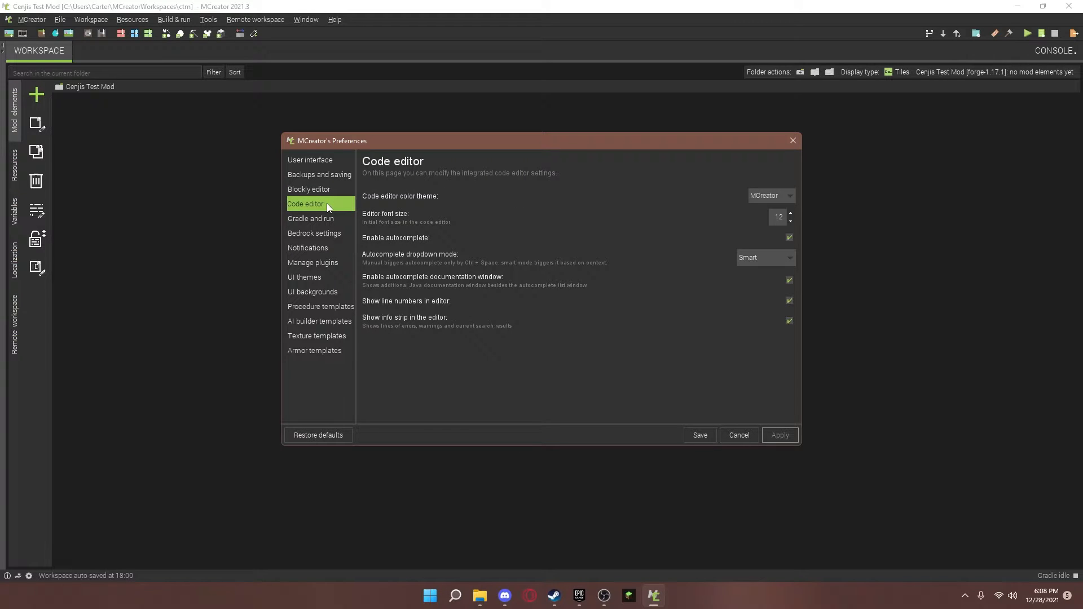
mouse_move(325, 222)
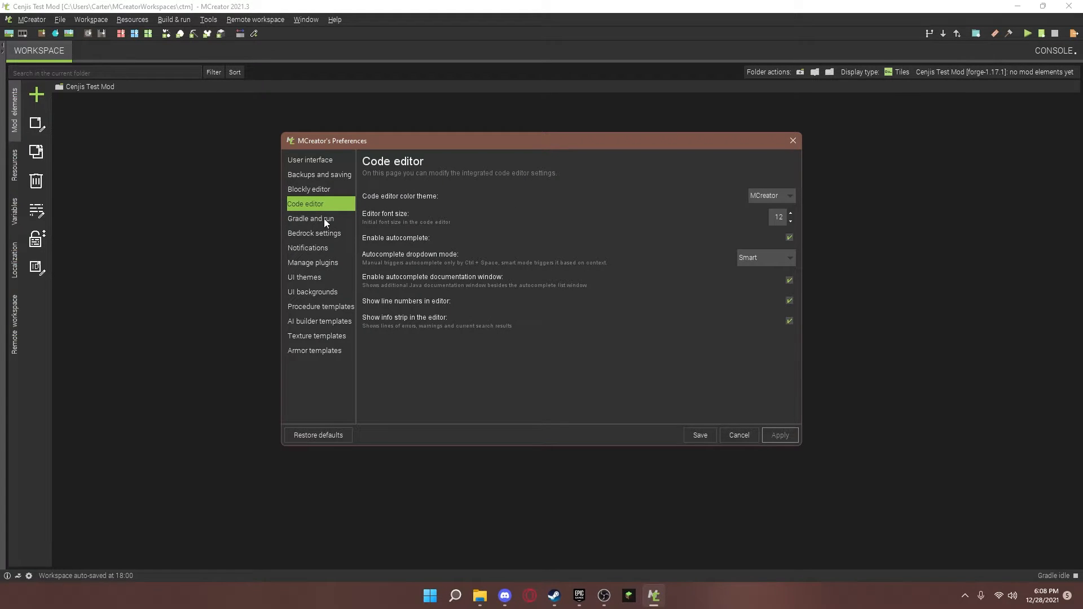
click(311, 218)
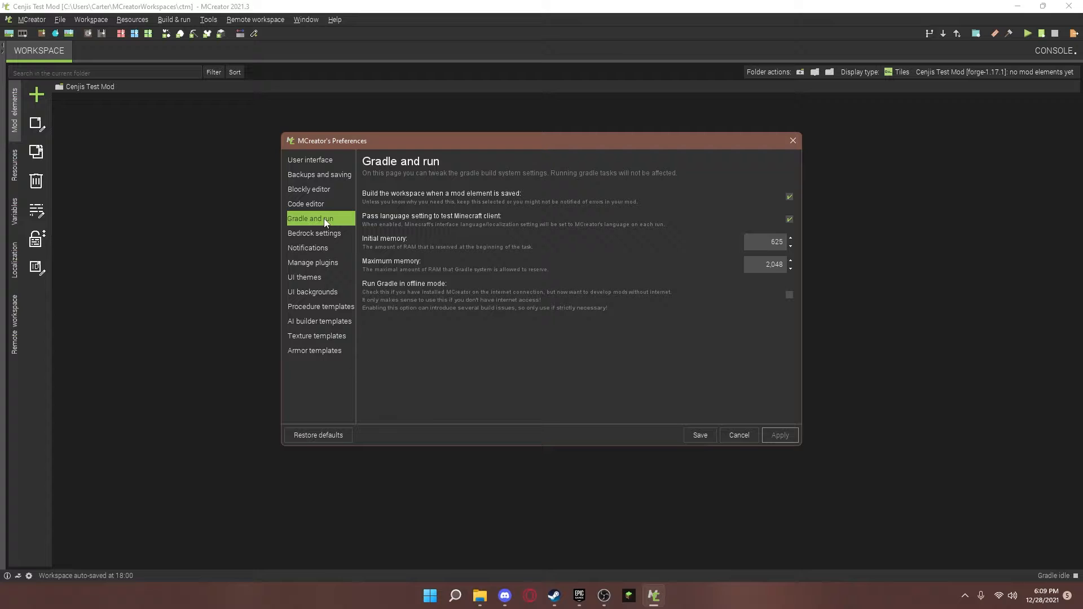
mouse_move(362, 227)
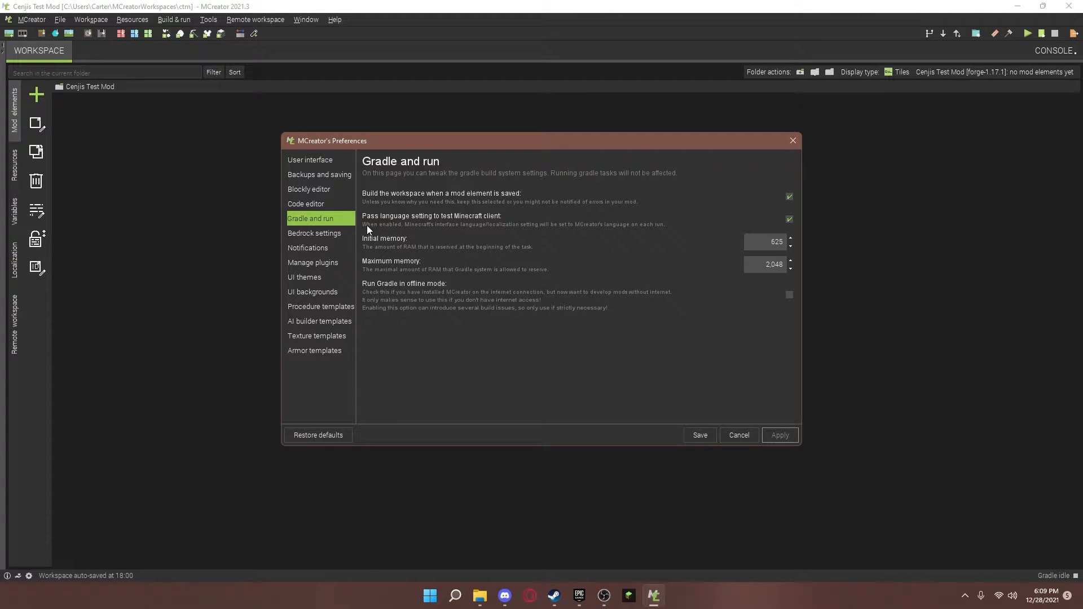
mouse_move(455, 295)
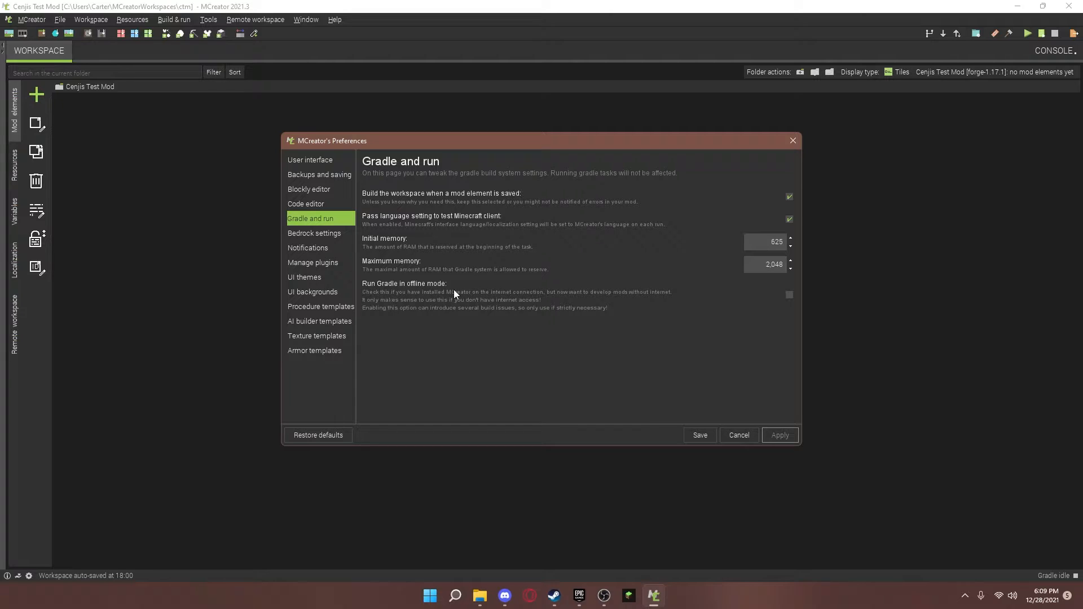
mouse_move(513, 374)
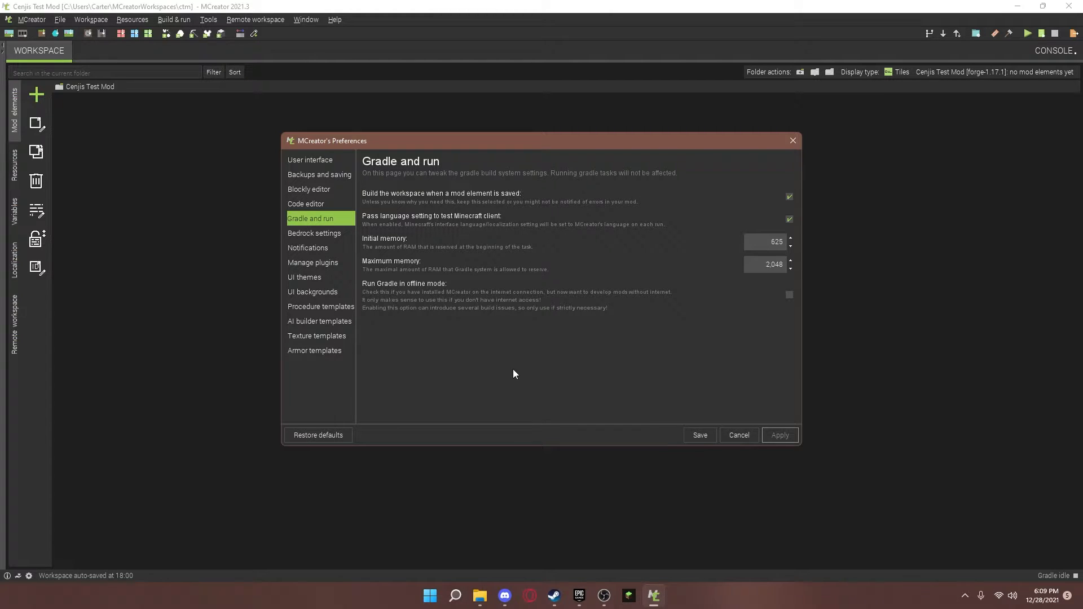
mouse_move(507, 363)
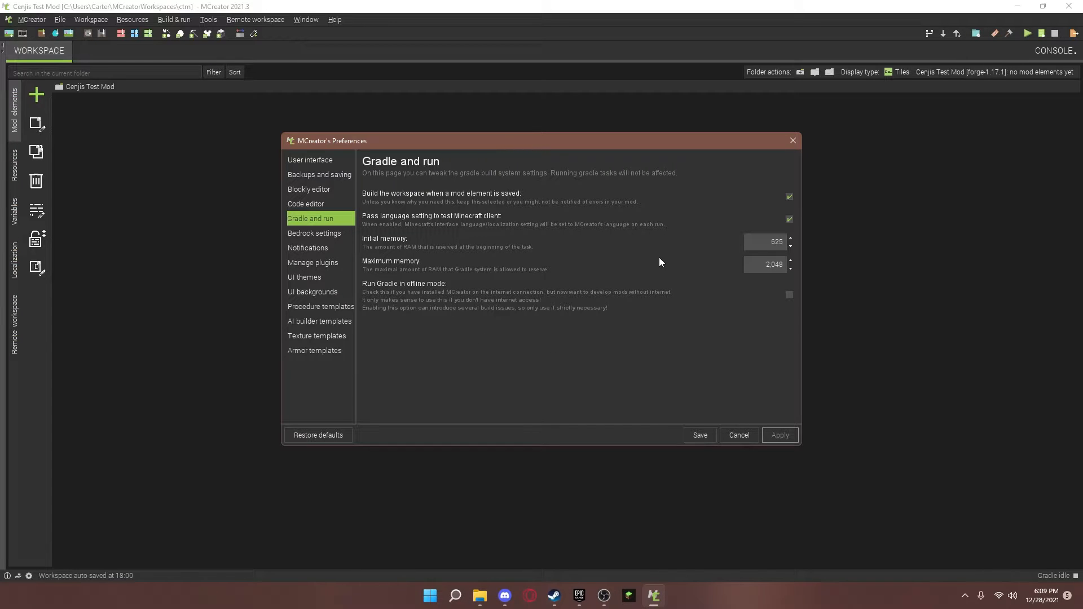
mouse_move(724, 281)
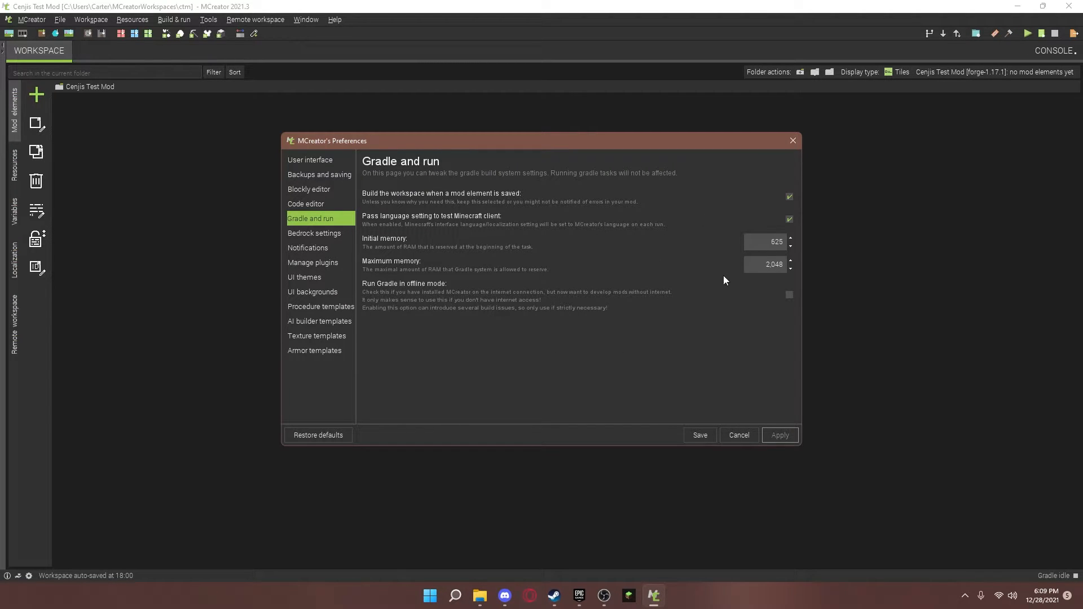
- Leave Gradle memory at 625 / 2,048 and bring up the Windows quick-link menu for Task Manager
triple_click(774, 264)
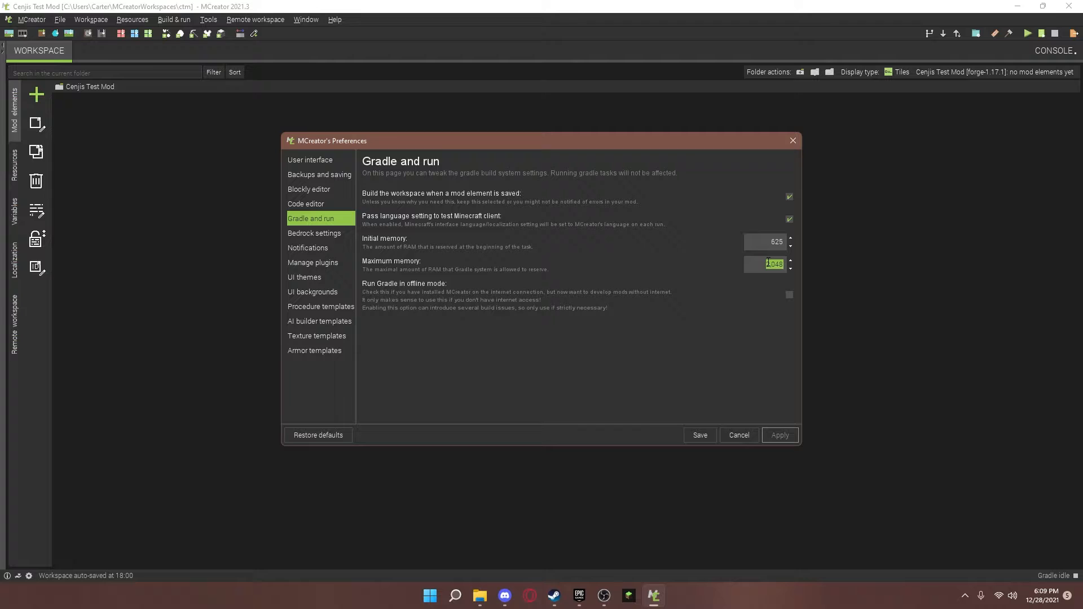
click(768, 264)
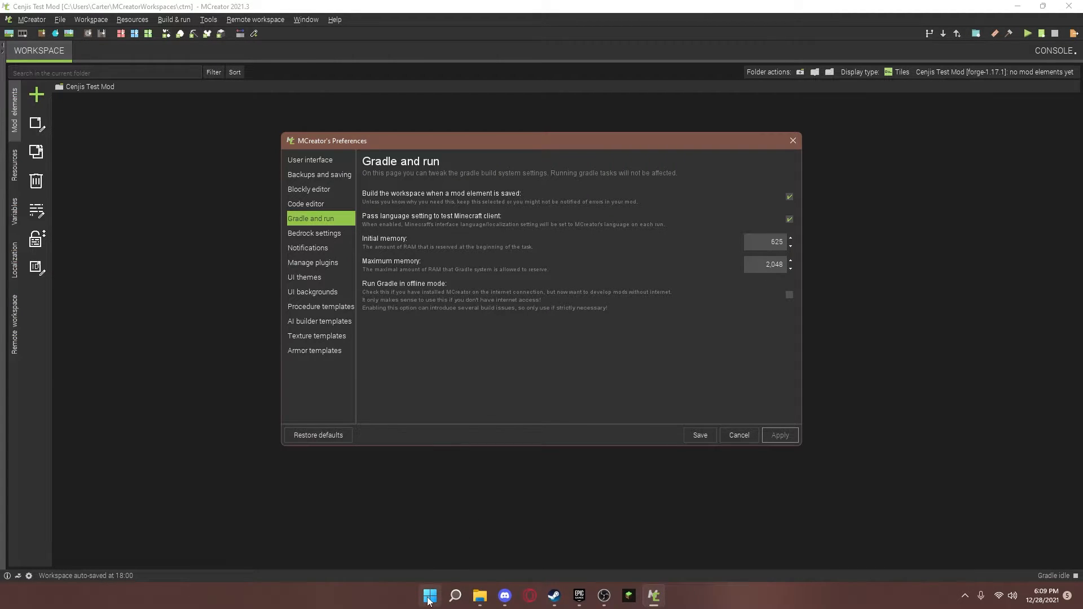
right_click(429, 595)
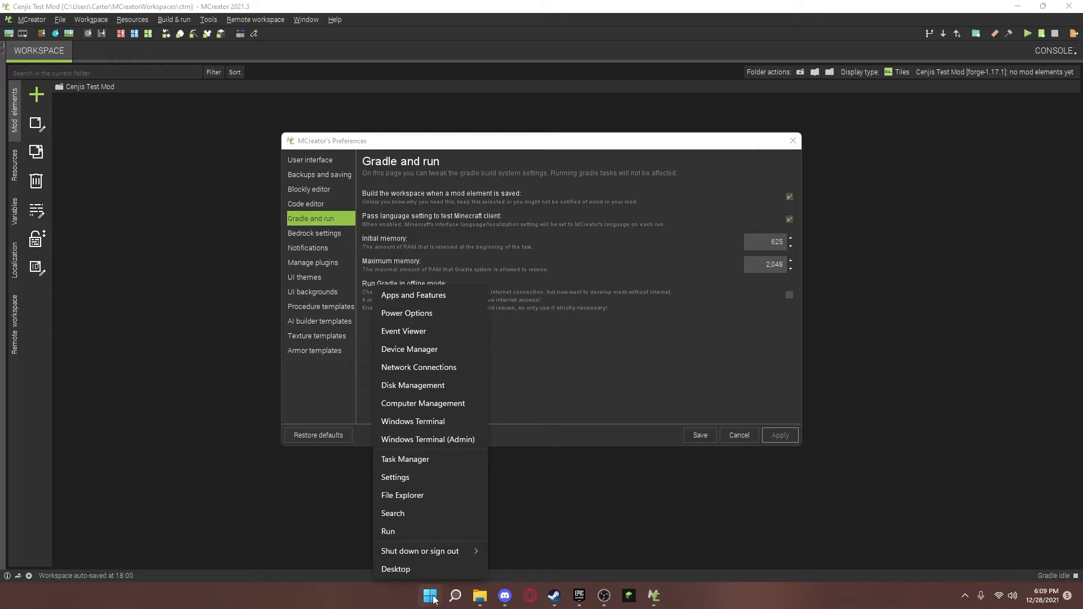
mouse_move(405, 459)
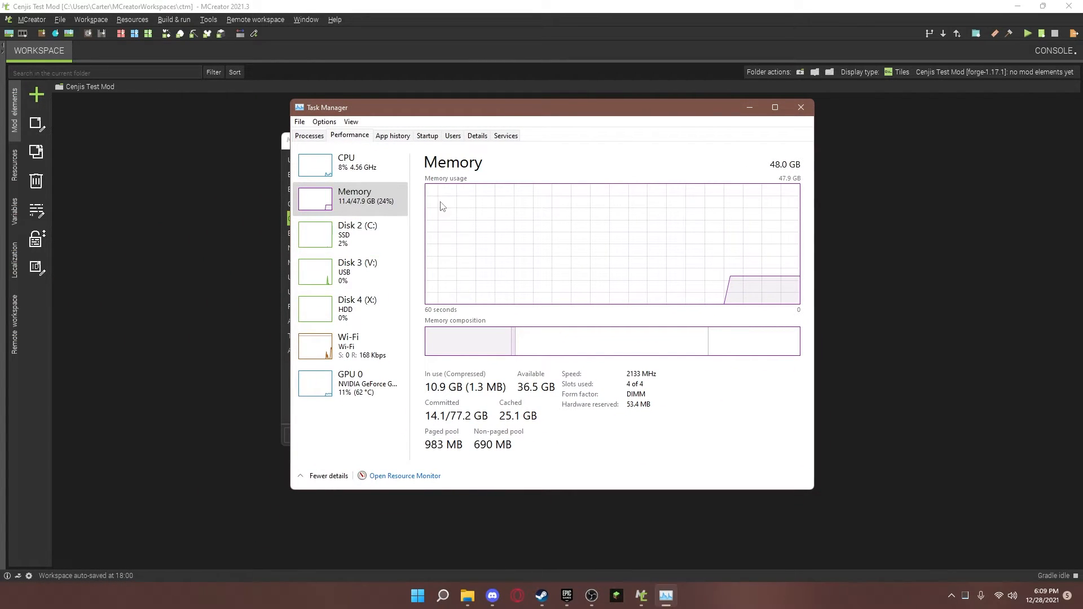
mouse_move(765, 166)
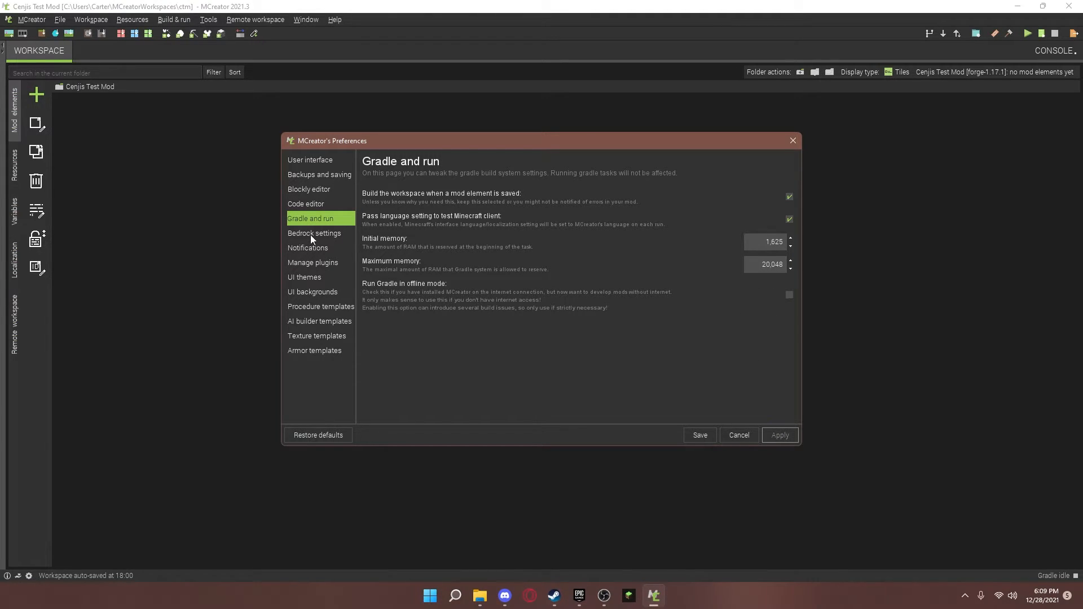
- Browse the Bedrock settings and Notifications pages, ending on Manage plugins
click(314, 233)
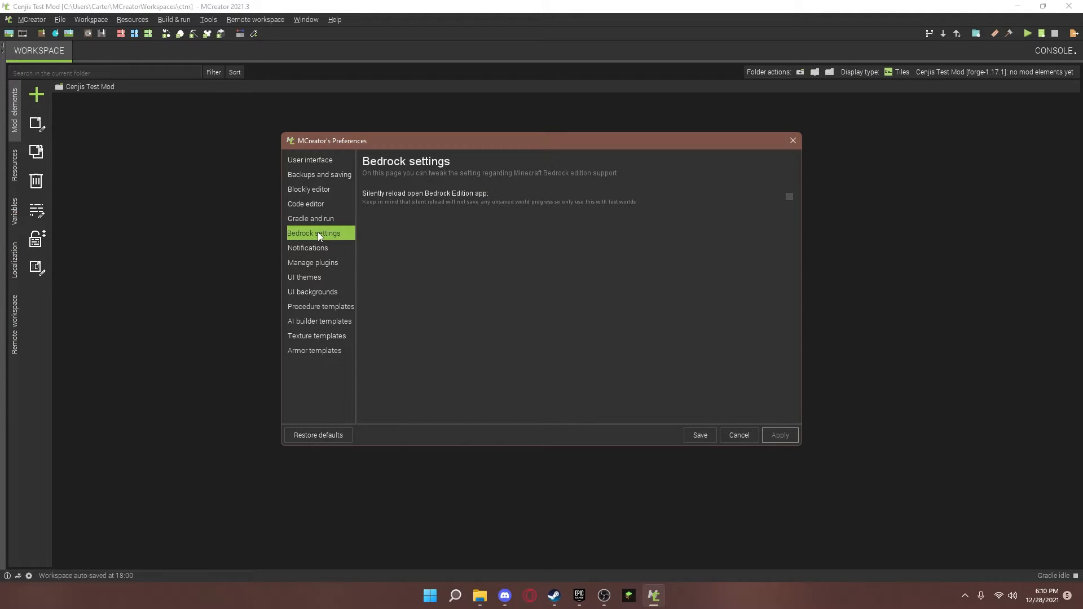
mouse_move(463, 306)
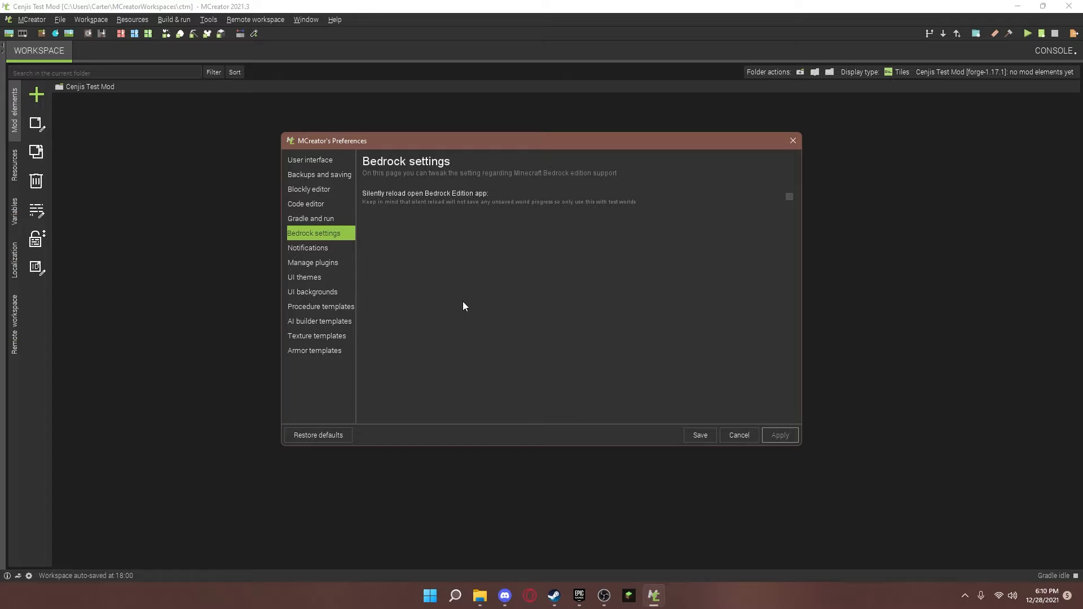
mouse_move(346, 263)
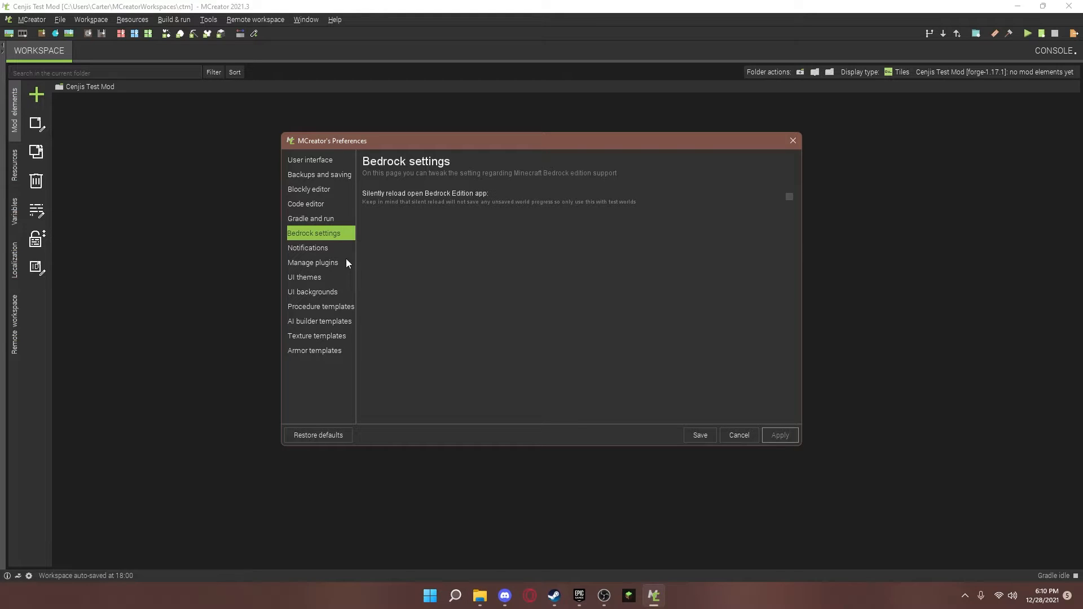
click(307, 247)
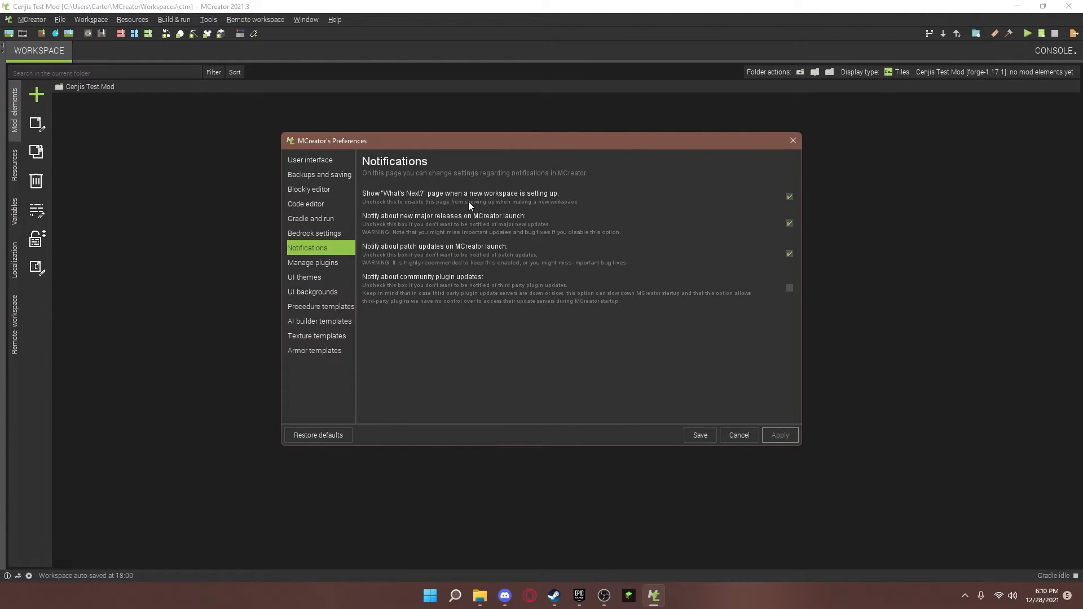
mouse_move(462, 250)
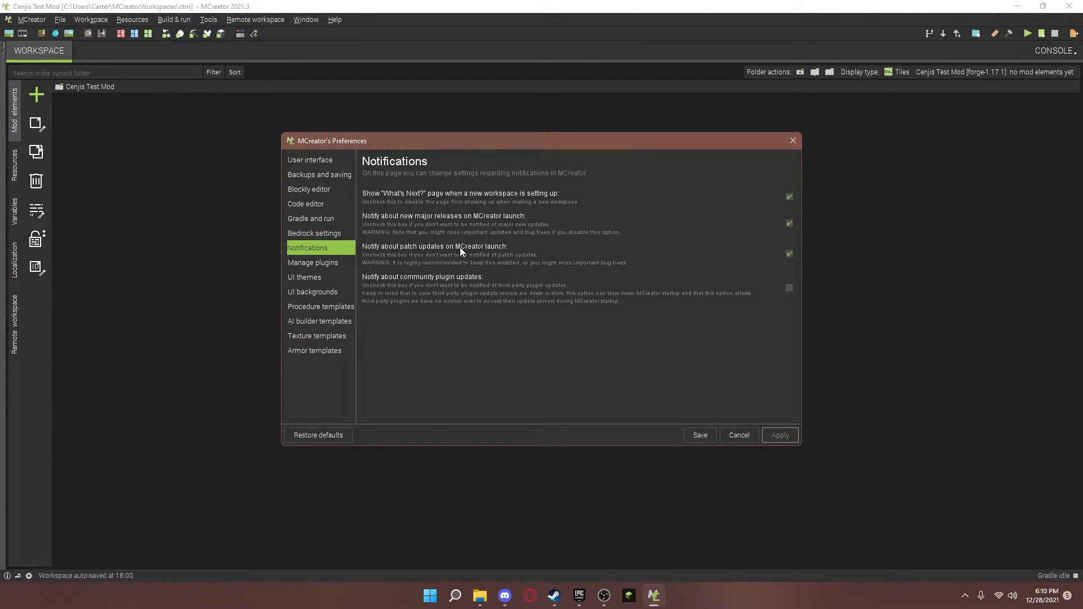
mouse_move(491, 302)
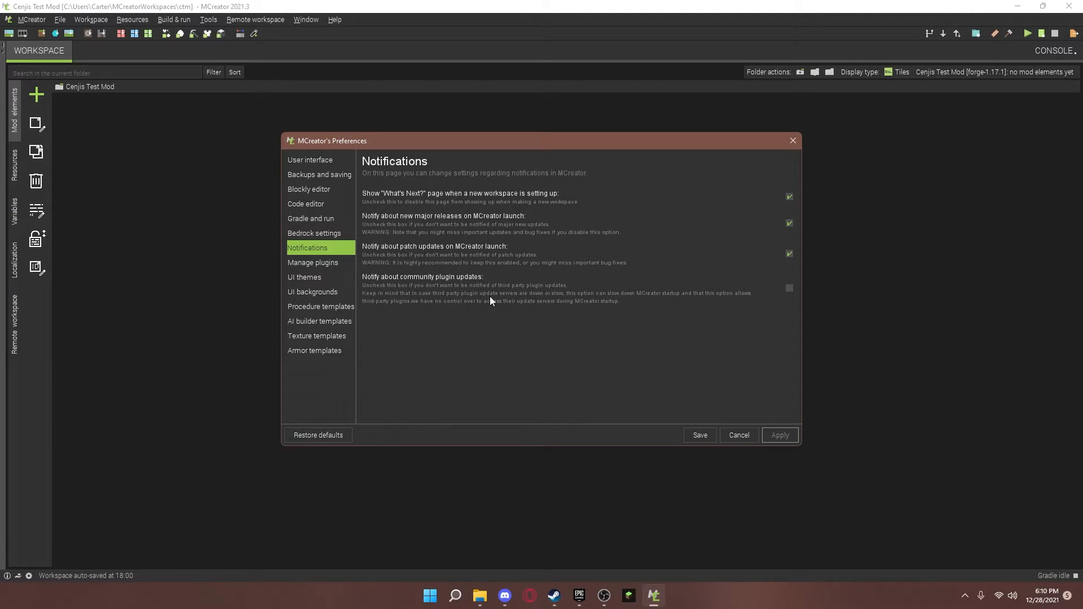
click(312, 263)
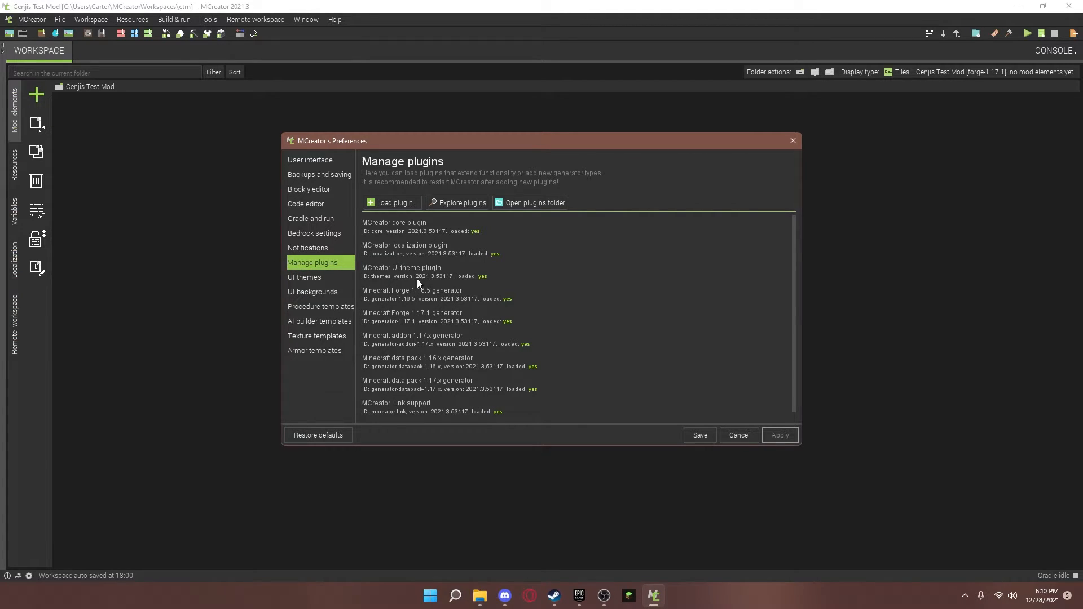
- Set the UI theme to matrix, then move on to the UI backgrounds page
click(304, 277)
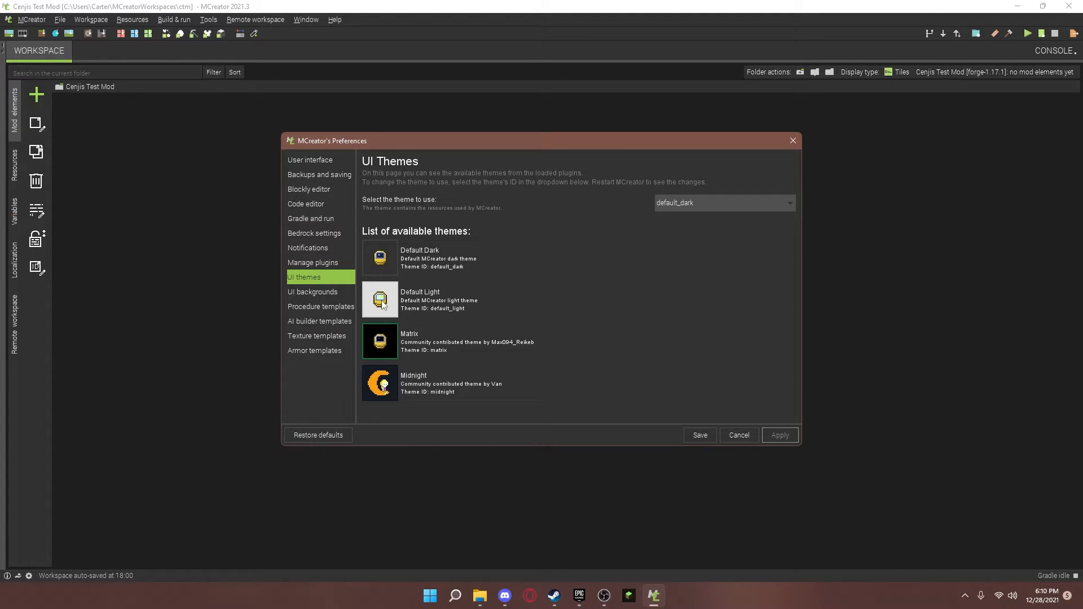
mouse_move(402, 255)
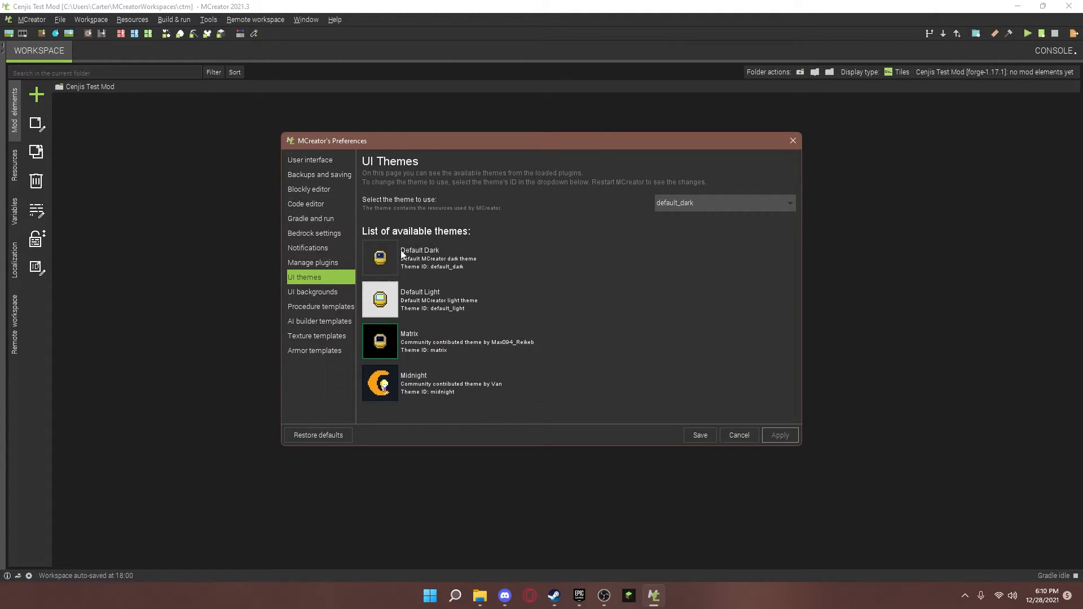
click(722, 202)
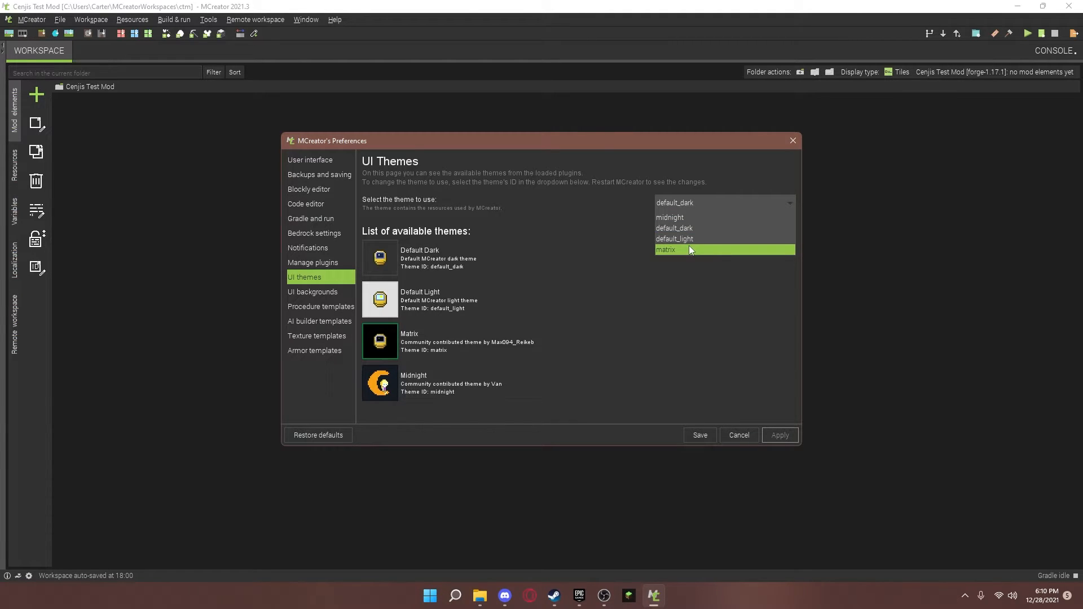
click(666, 249)
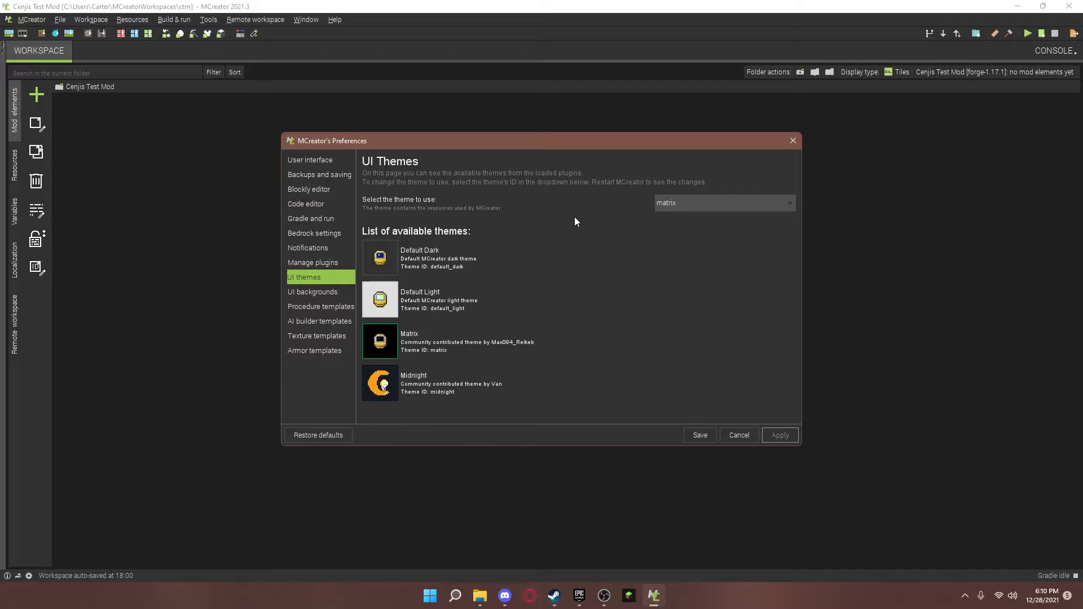
mouse_move(398, 367)
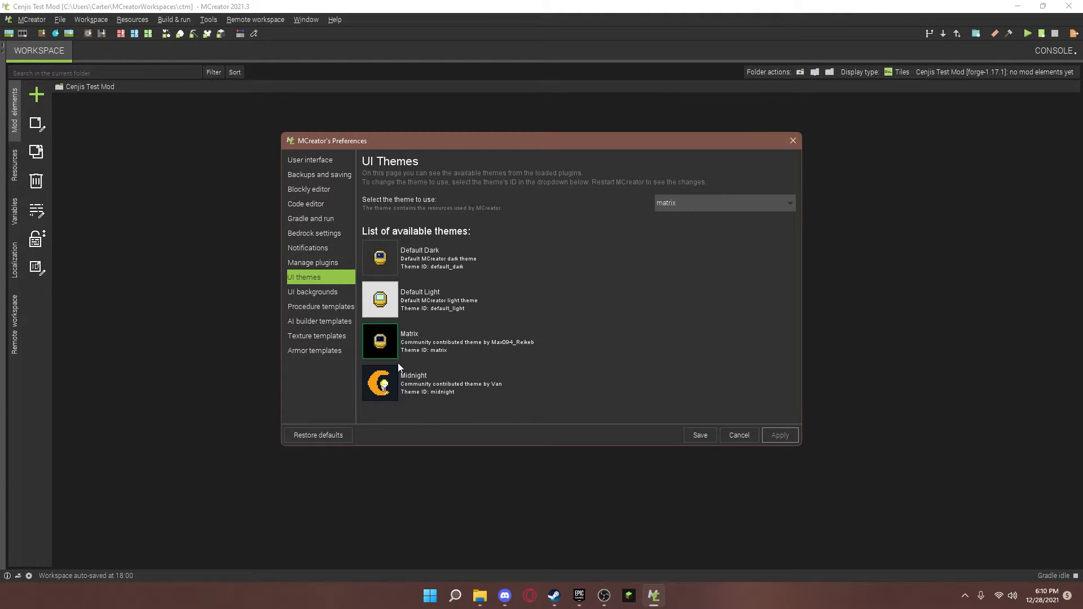
click(721, 202)
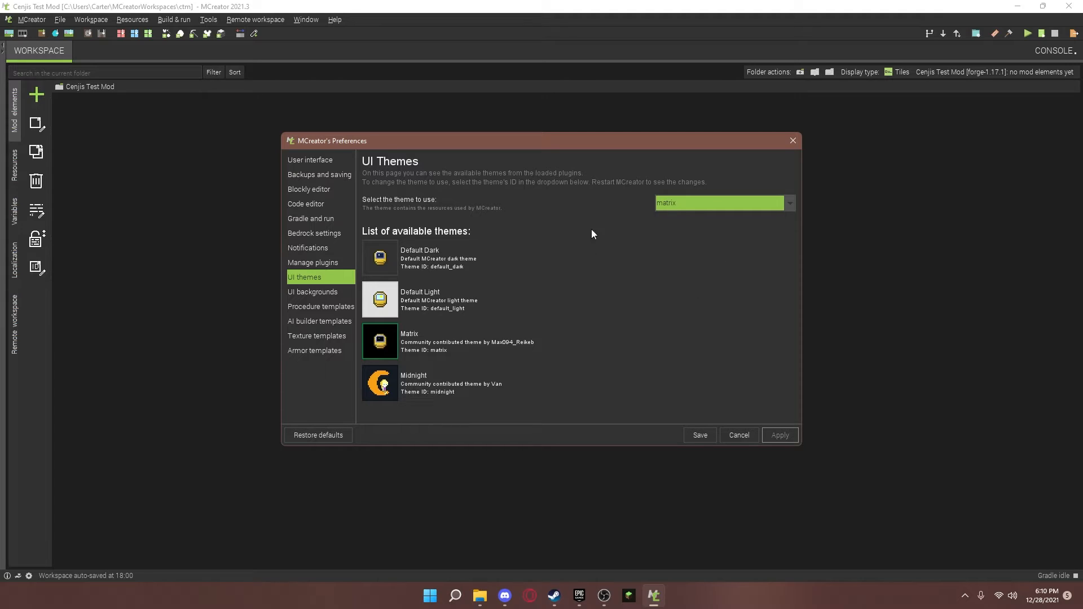
click(312, 291)
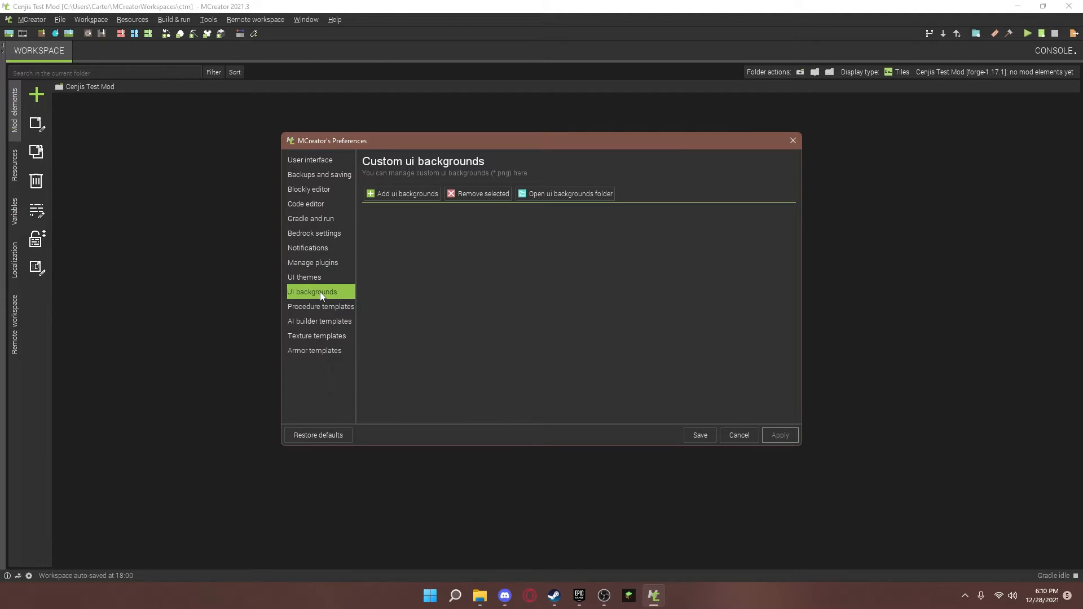
mouse_move(204, 305)
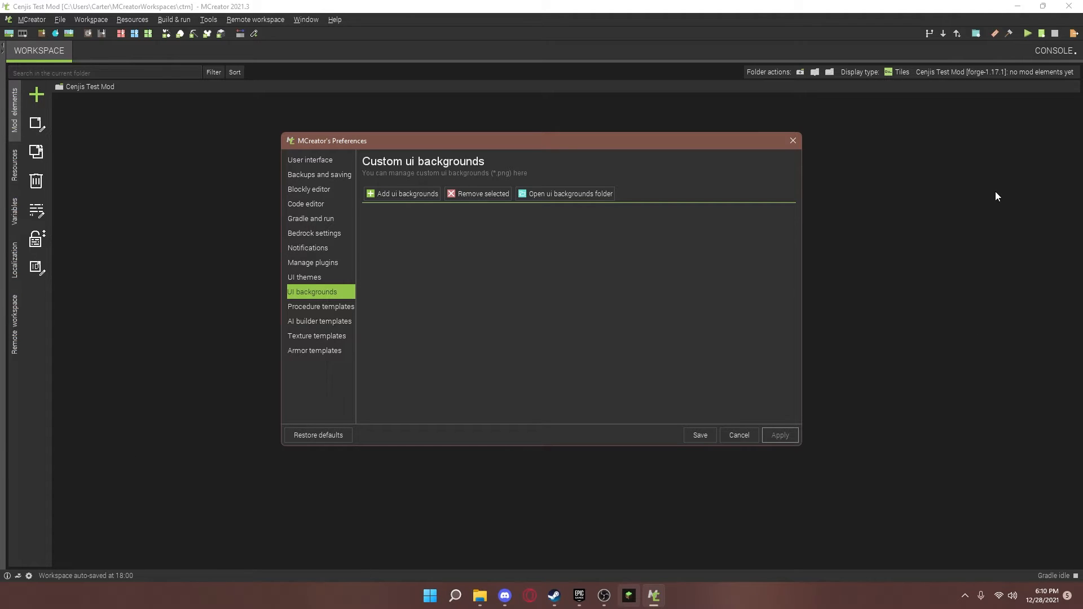
- Add Pictures > Thumbnails > MCreator_1.png as a custom UI background and save the preferences
click(402, 193)
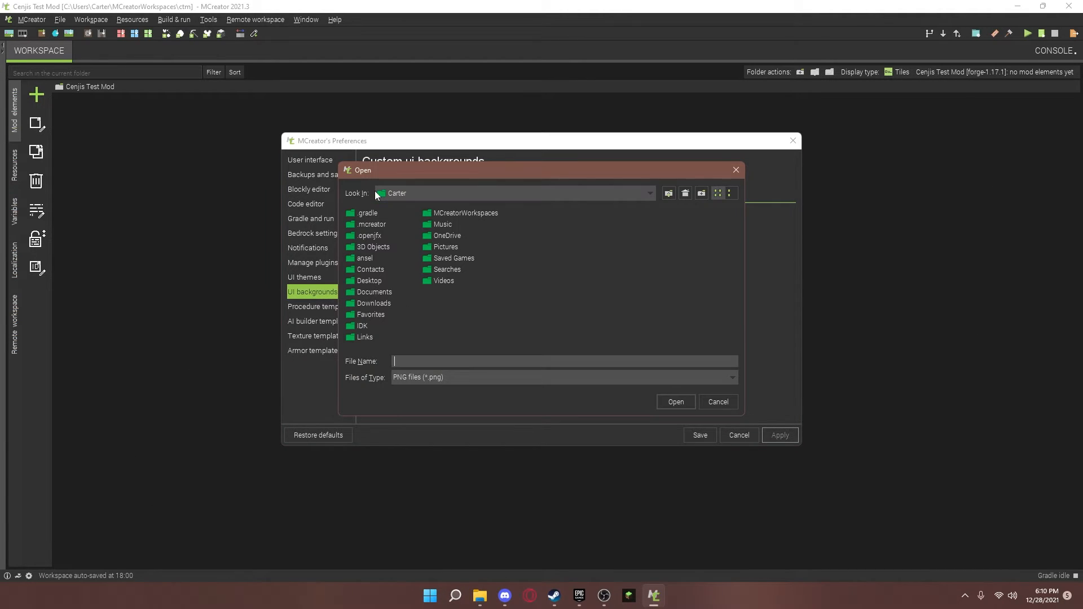
click(647, 193)
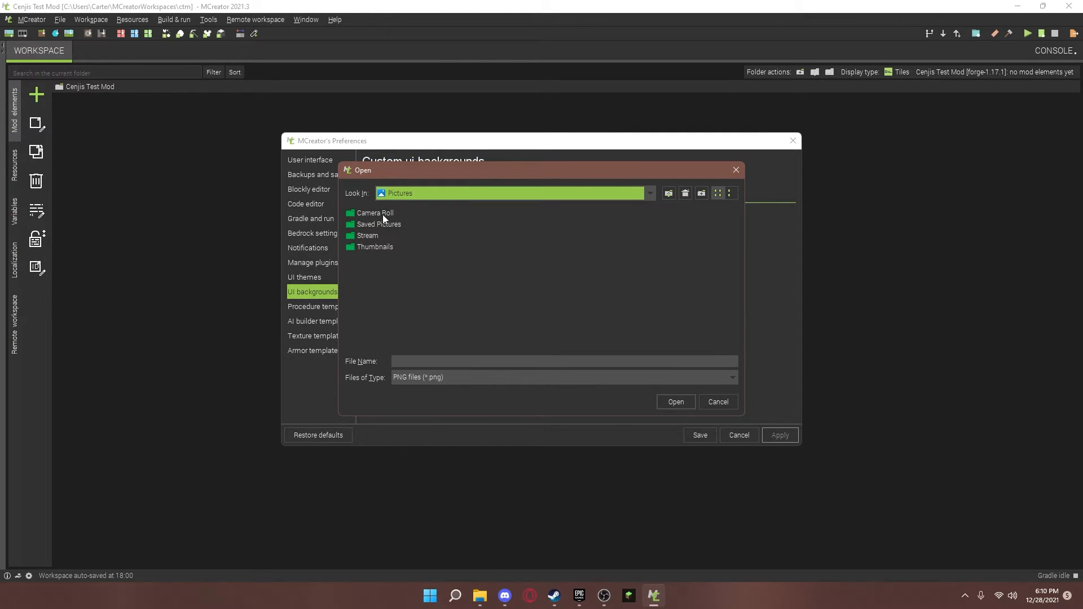
double_click(374, 247)
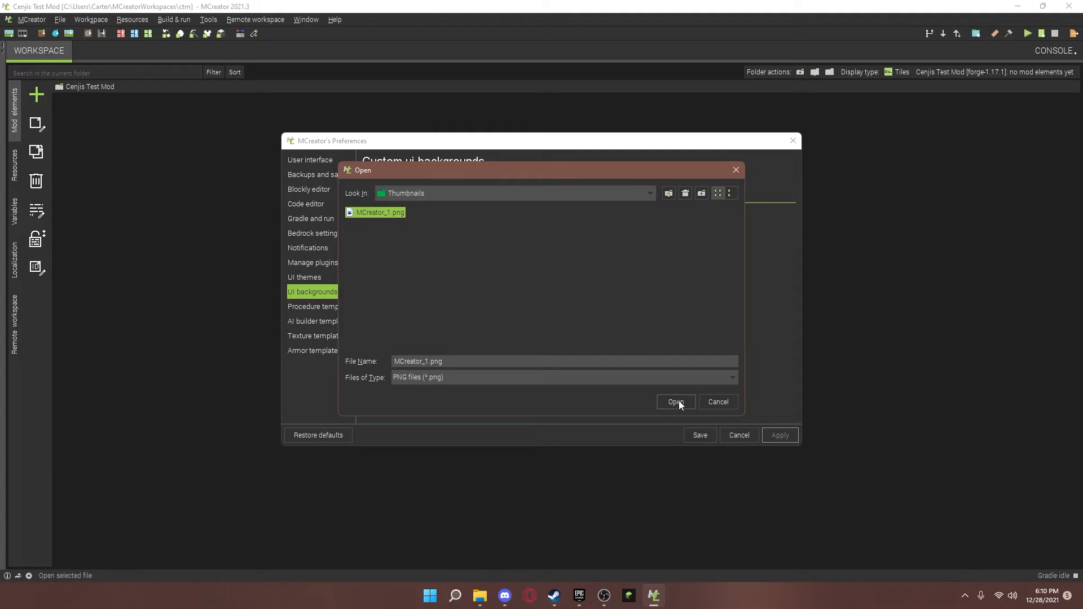
click(675, 401)
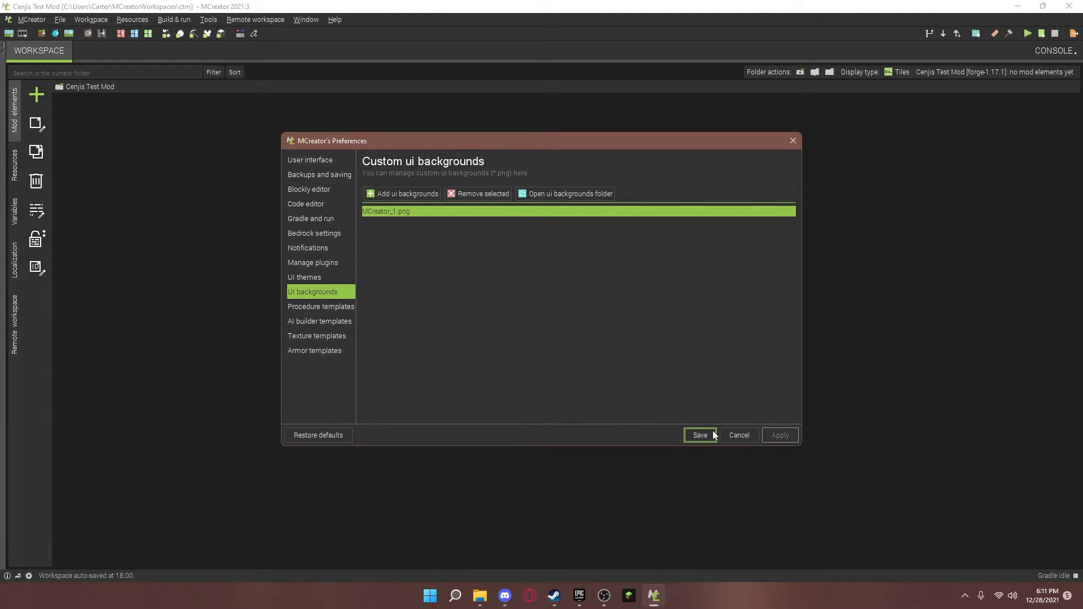
click(319, 306)
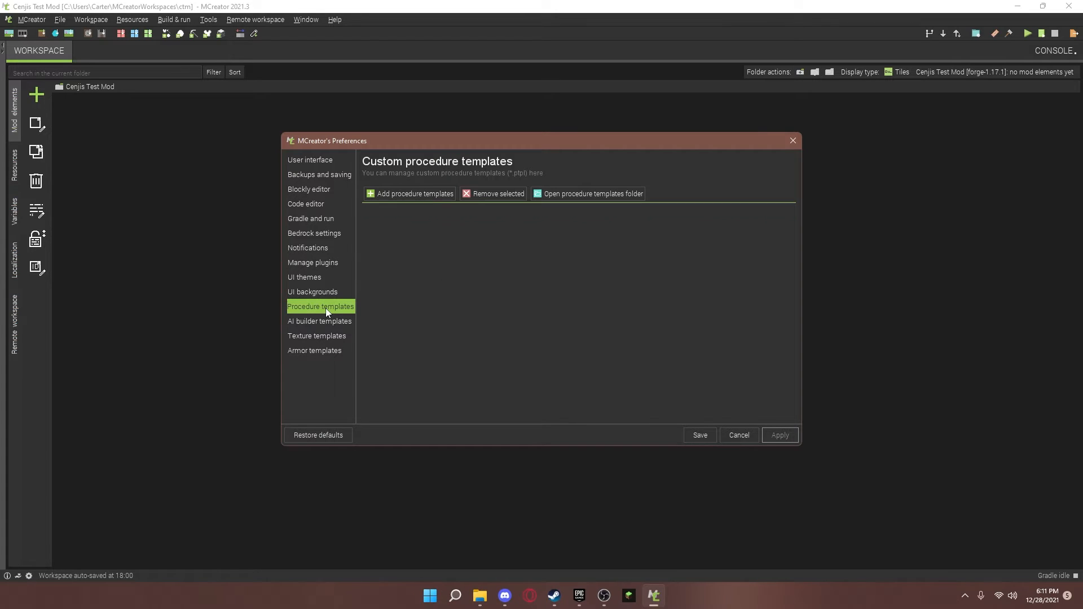
mouse_move(328, 328)
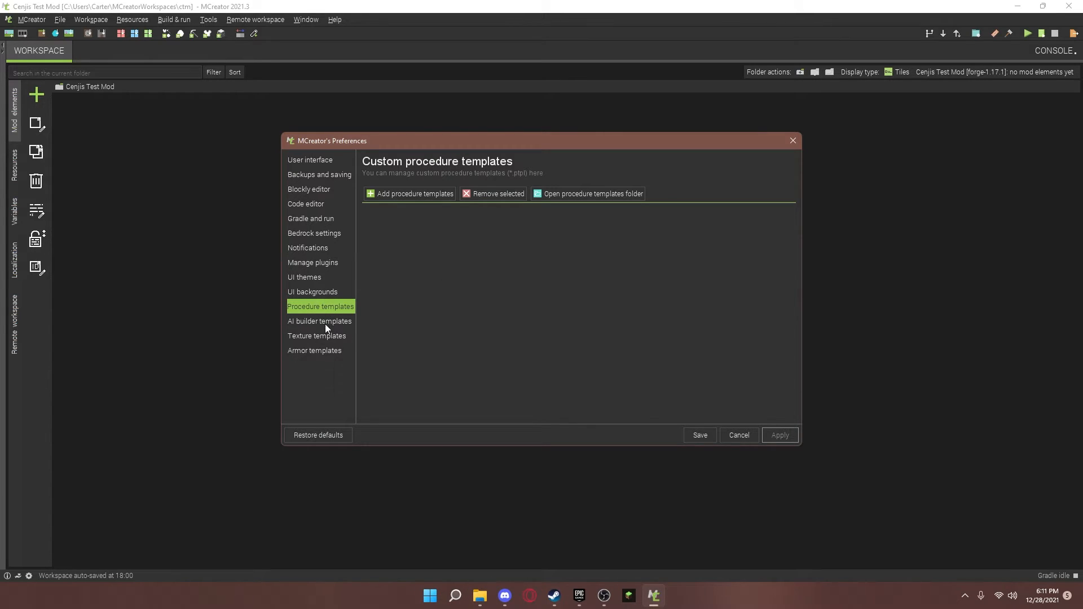
- Review the texture templates and armor templates preference pages
click(316, 337)
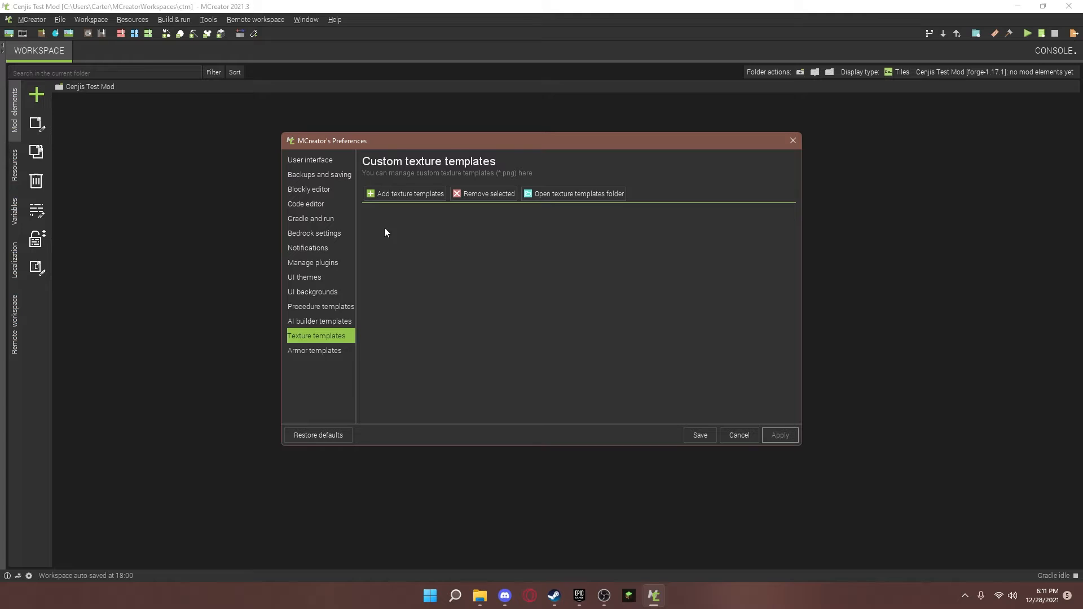
mouse_move(334, 351)
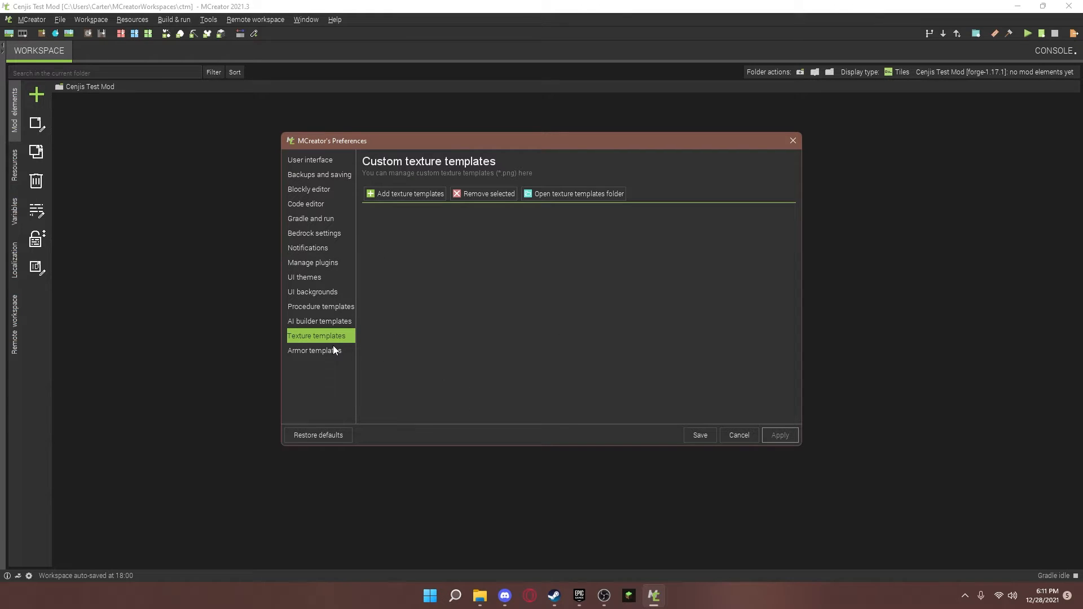
click(314, 350)
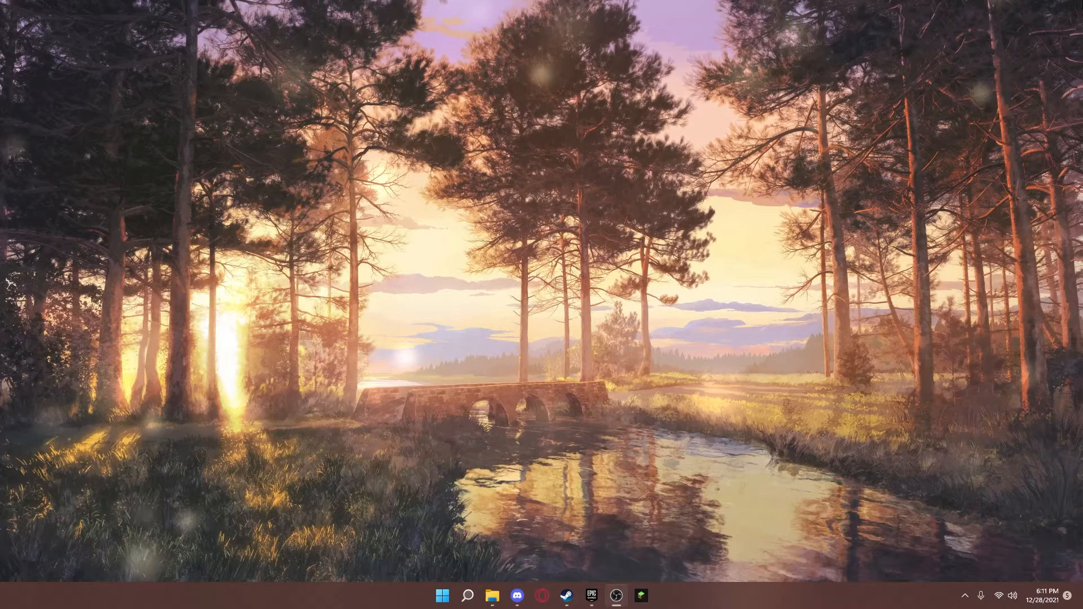
- Relaunch MCreator and reopen Cenjis Test Mod from the recent workspaces list
click(467, 596)
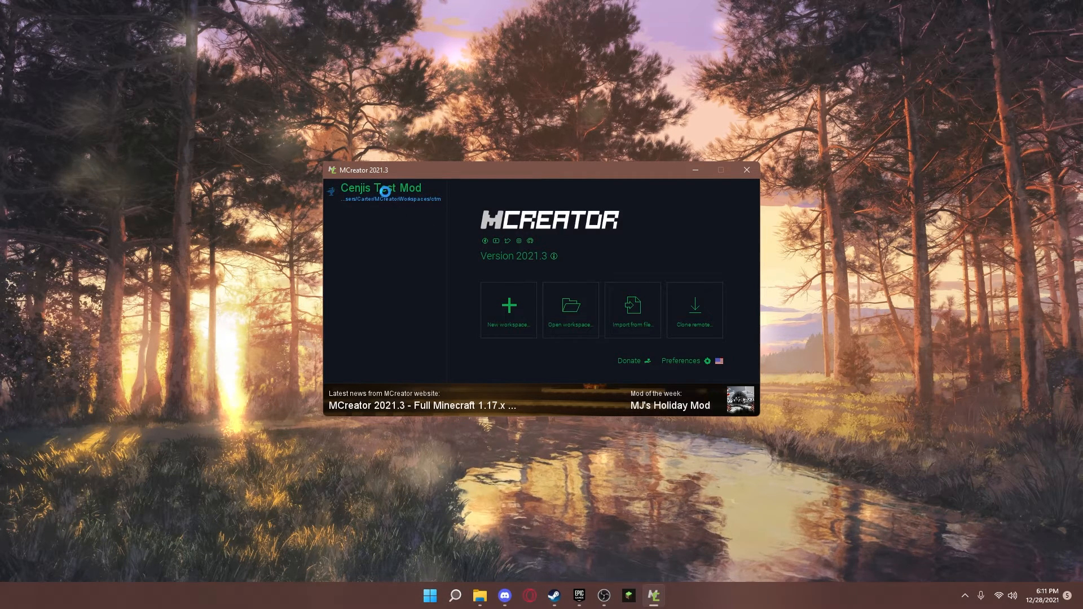
click(381, 187)
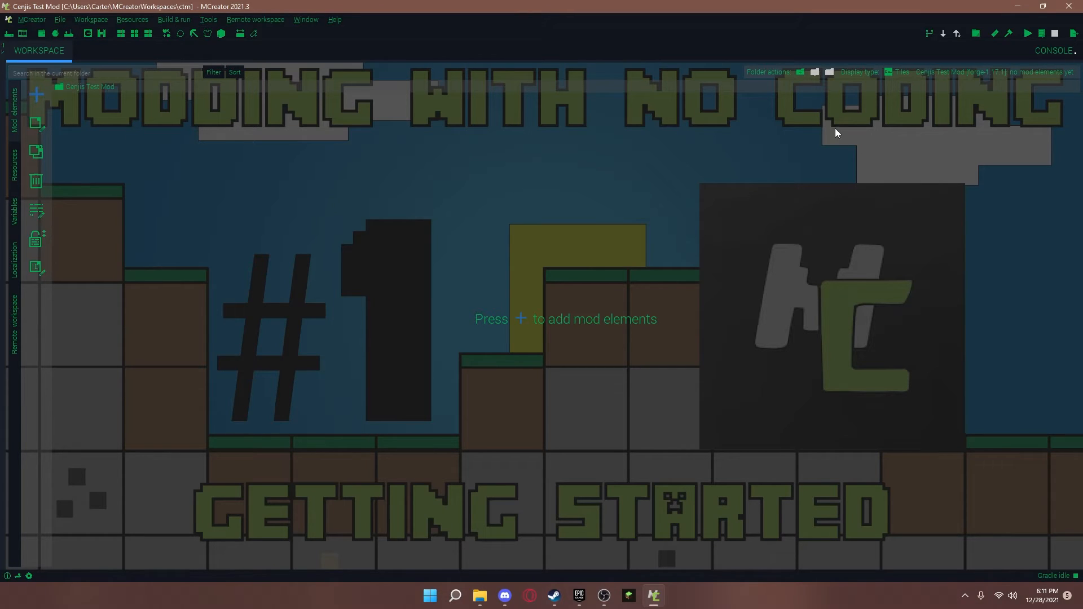
mouse_move(510, 281)
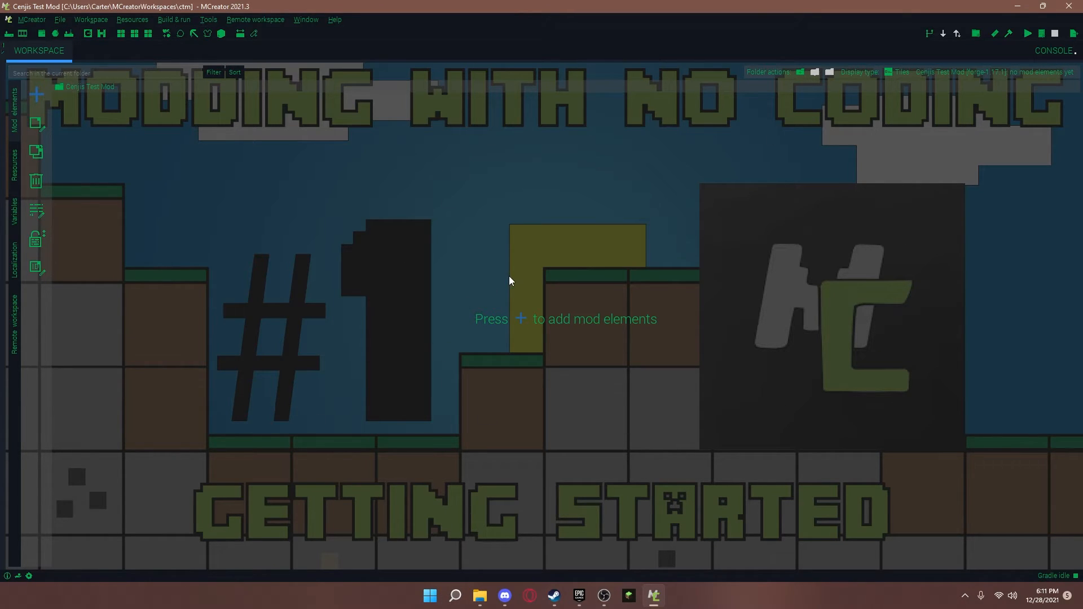
mouse_move(522, 228)
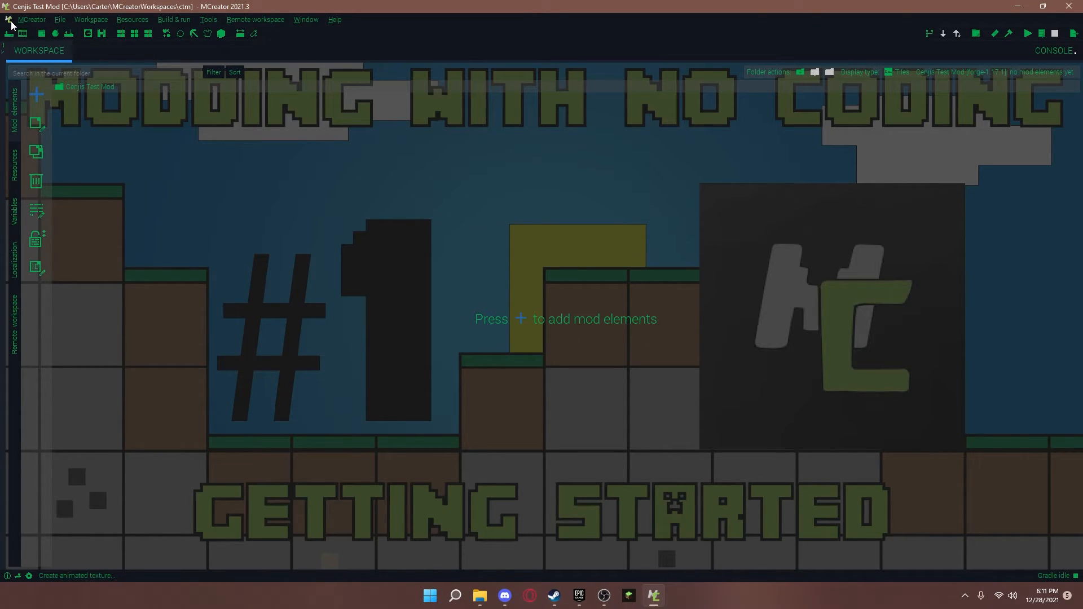
- Bring up the File and workspace commands and dismiss them without choosing one
click(60, 19)
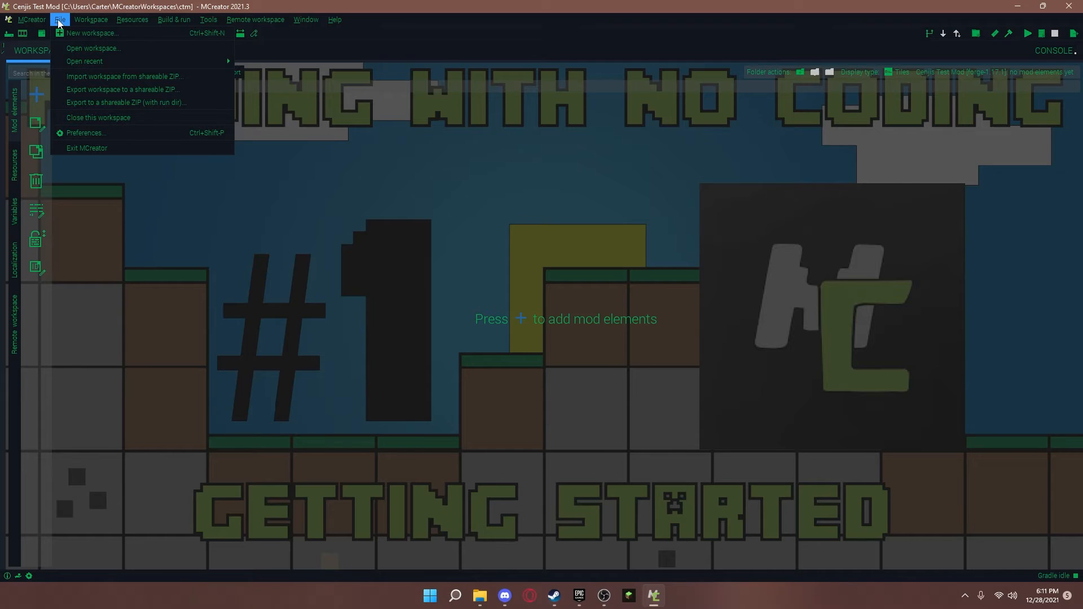
click(598, 428)
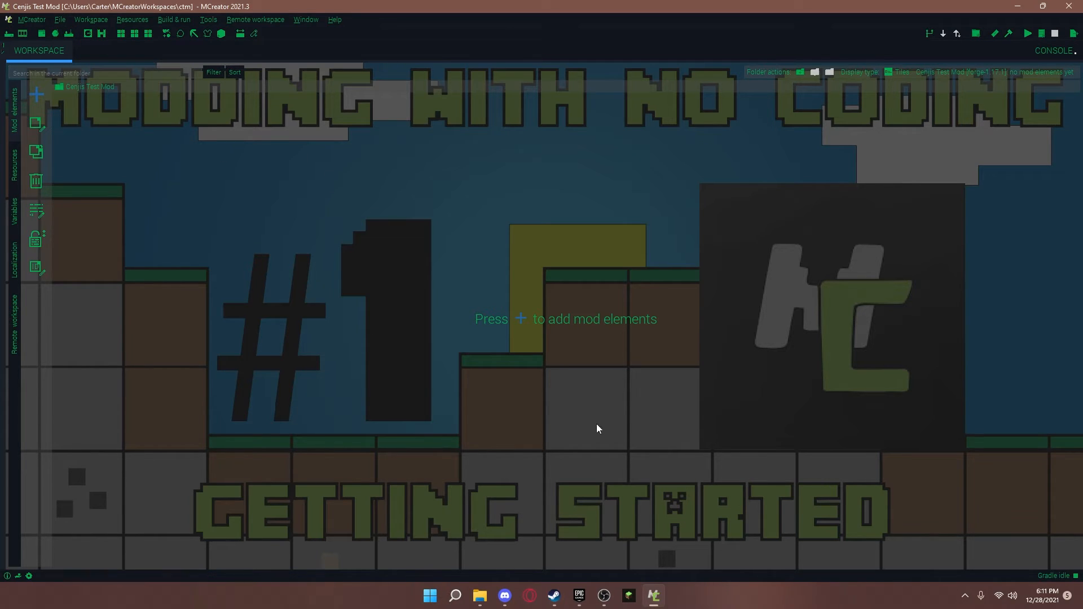
mouse_move(485, 238)
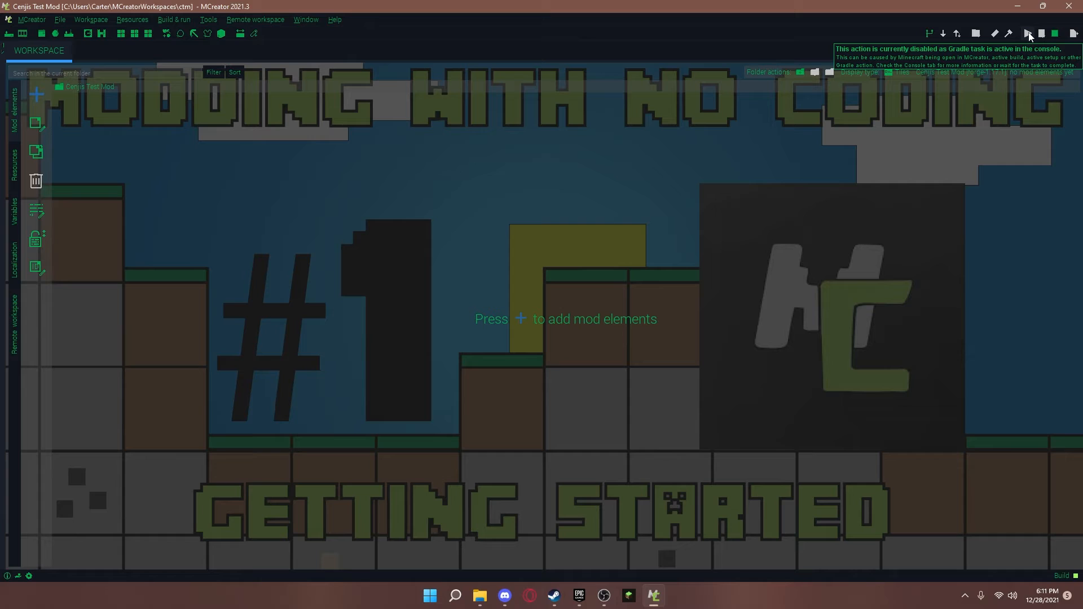
mouse_move(692, 260)
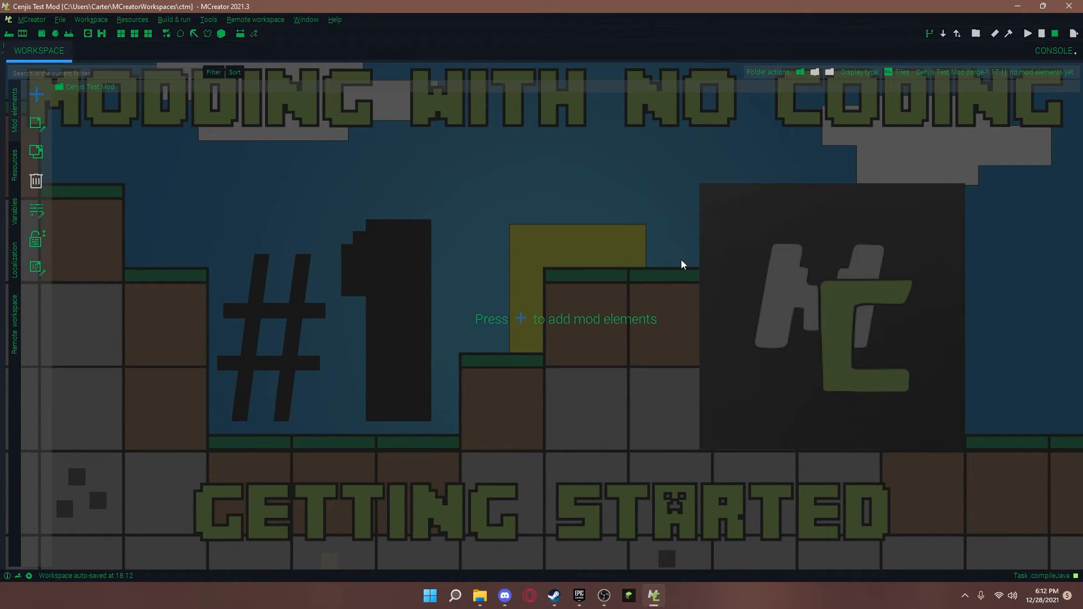
- Switch to the console to follow the runClient Gradle build log
click(1053, 51)
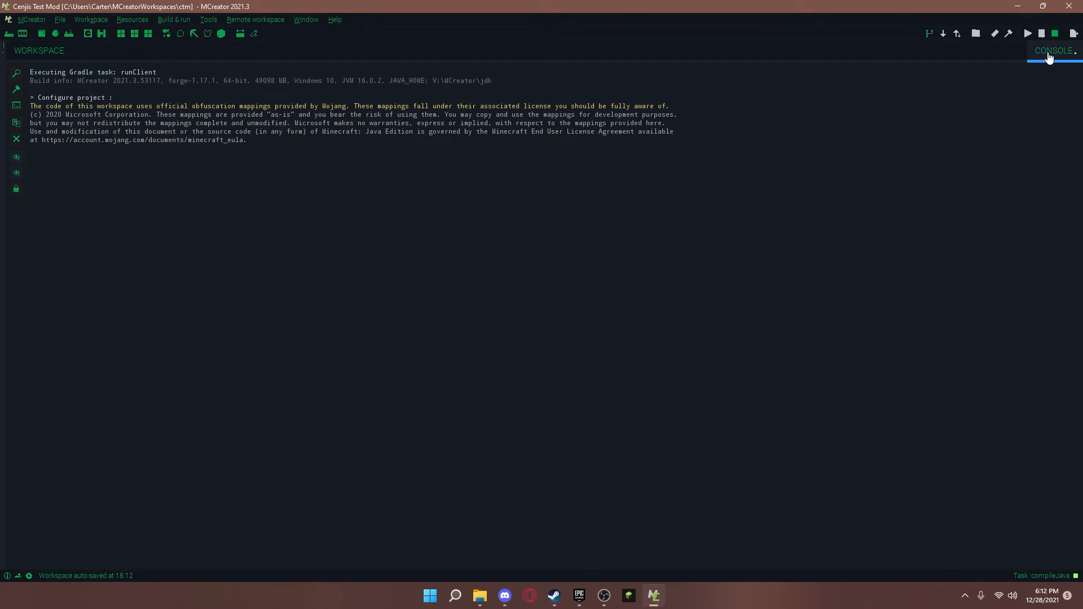
mouse_move(153, 195)
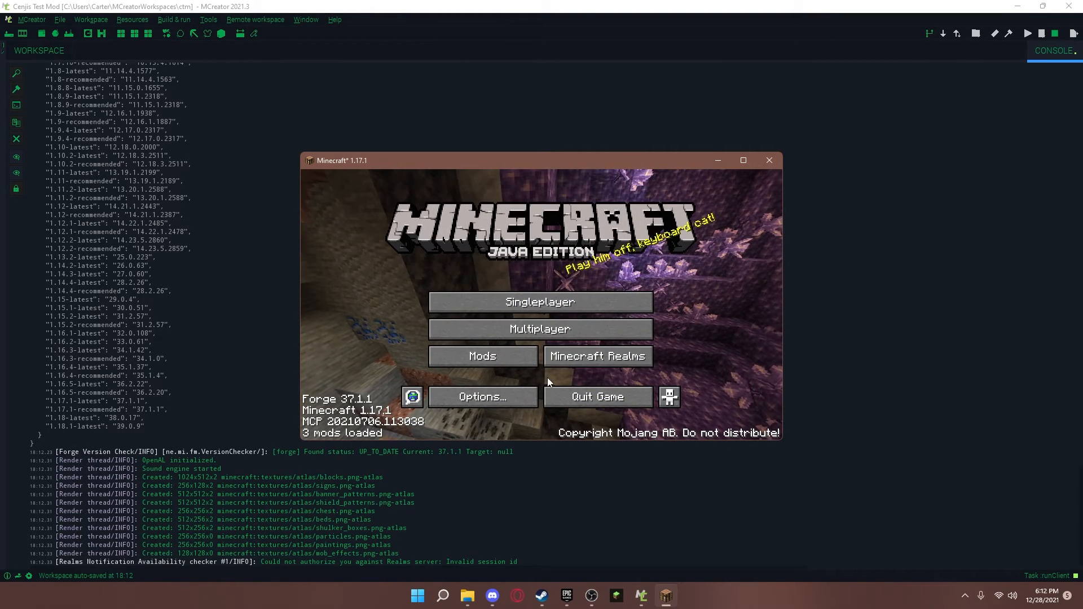
- Turn fullscreen on and raise the render distance in Video Settings
click(481, 396)
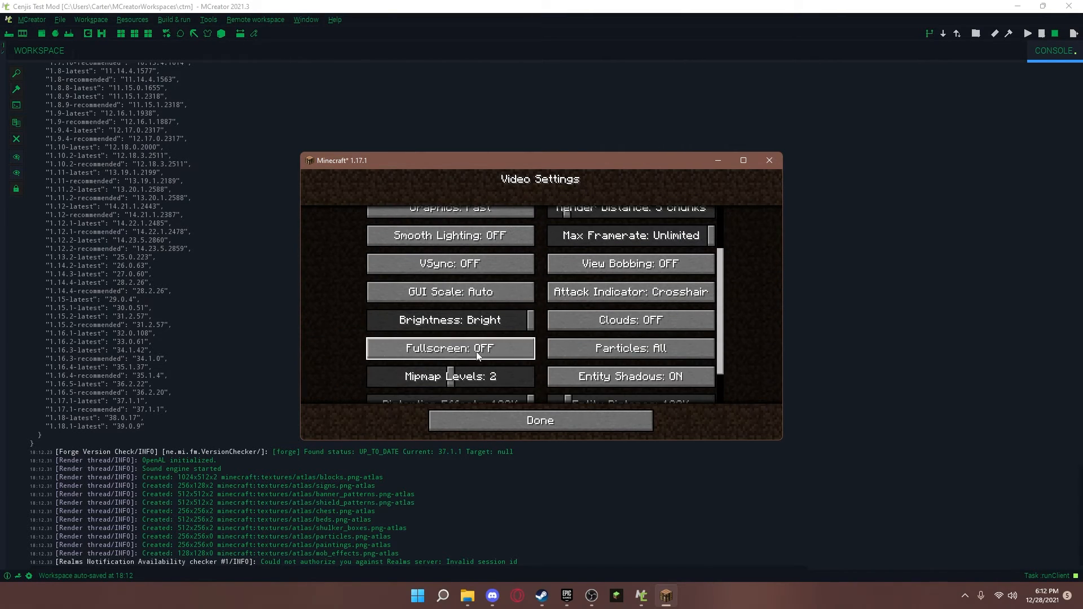
click(449, 349)
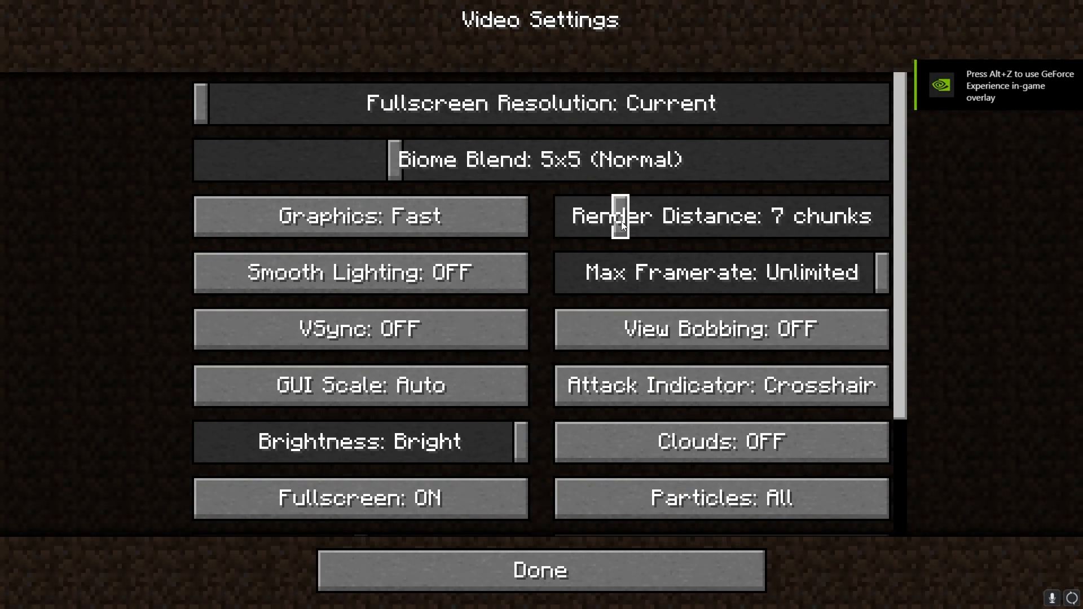
click(539, 568)
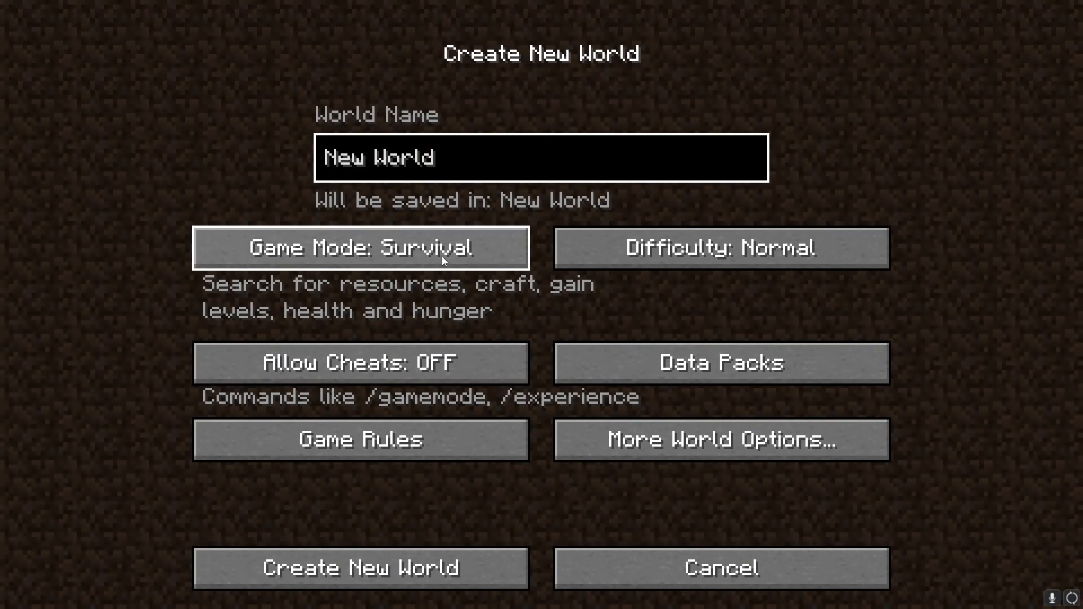
- Create a Creative-mode world with cheats and enter it, adjusting video settings once in-game
click(360, 248)
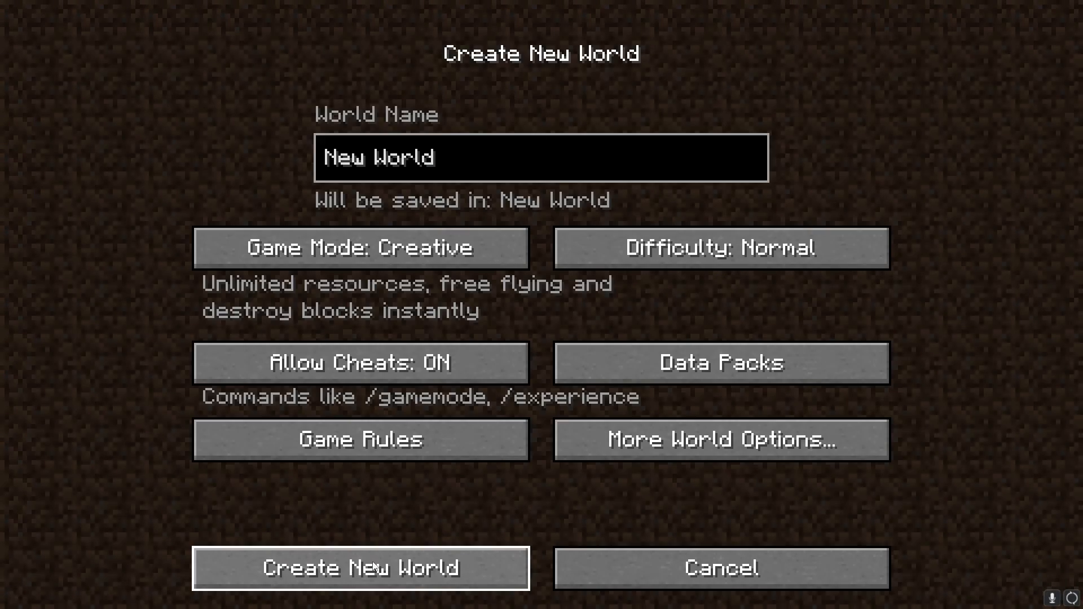
mouse_move(715, 342)
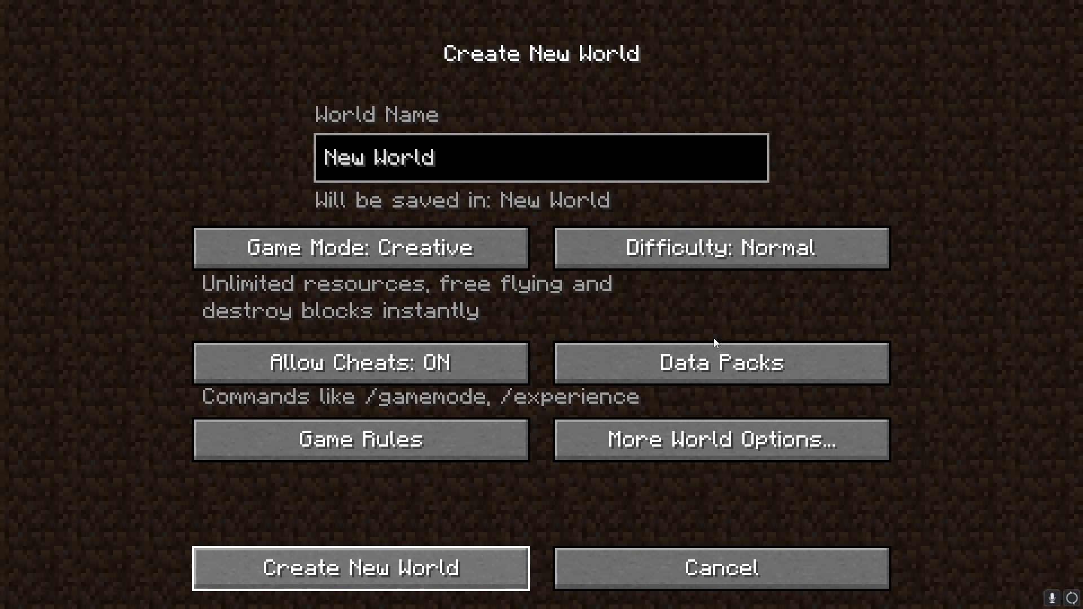
click(361, 567)
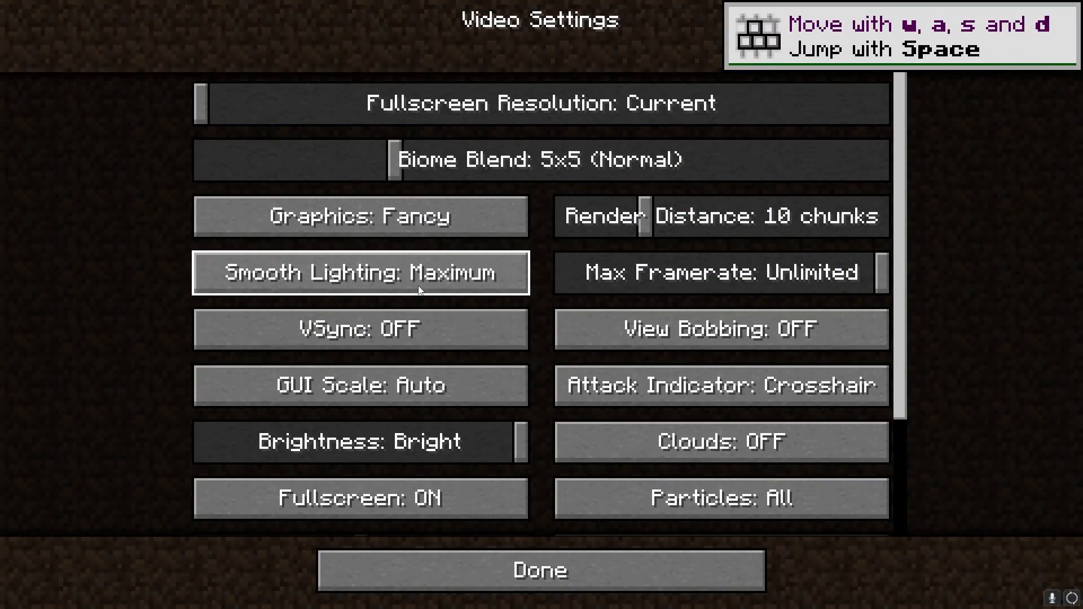
click(539, 570)
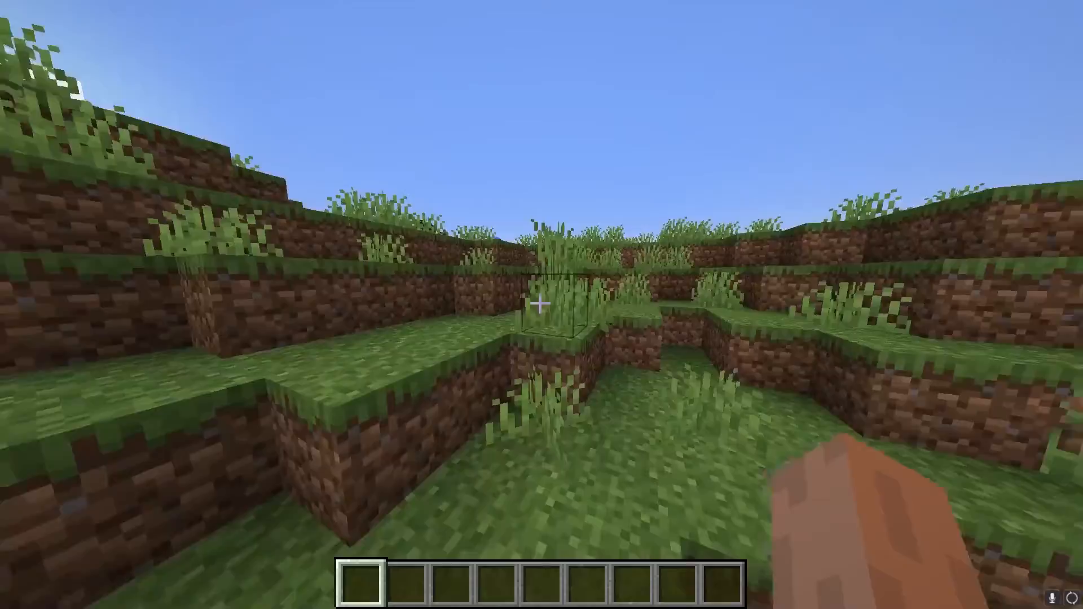